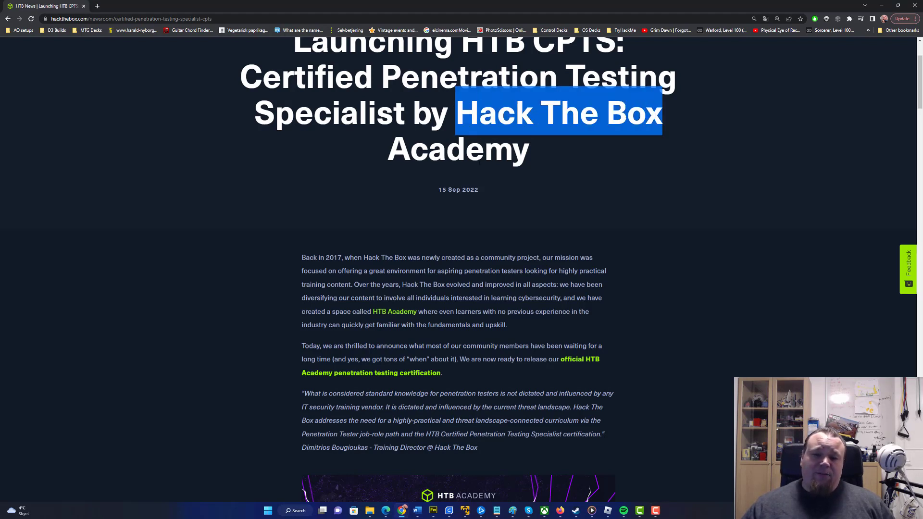
mouse_move(267, 261)
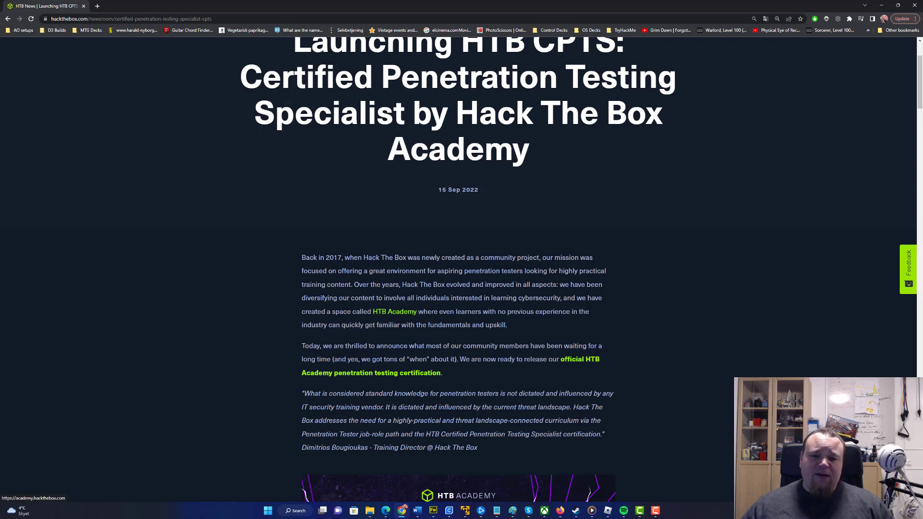
- Highlight the no-experience and certification-release sentences, then read down to the featured courses
drag(426, 311, 497, 312)
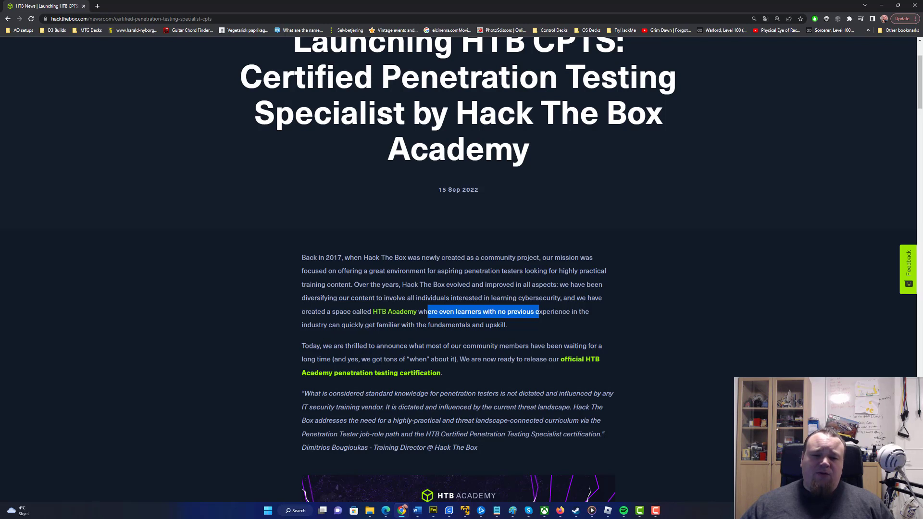
drag(353, 346, 465, 345)
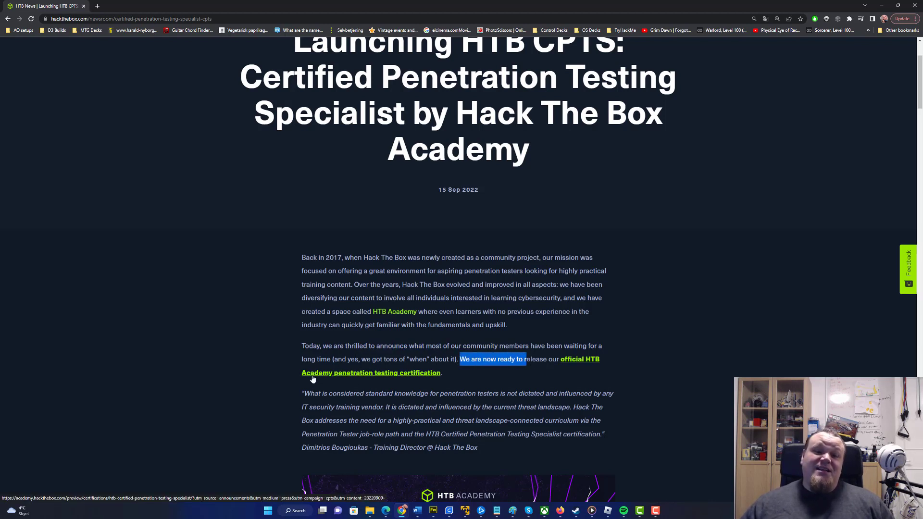
scroll(down, 3)
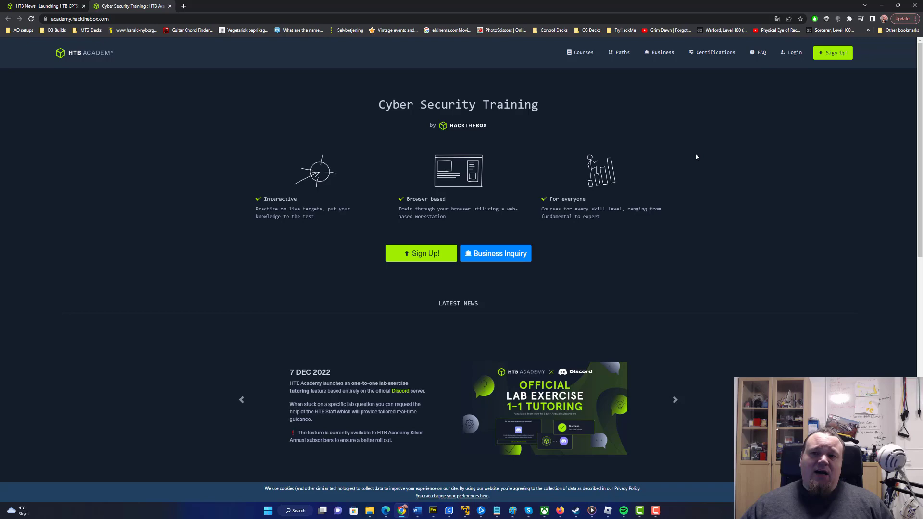
scroll(down, 3)
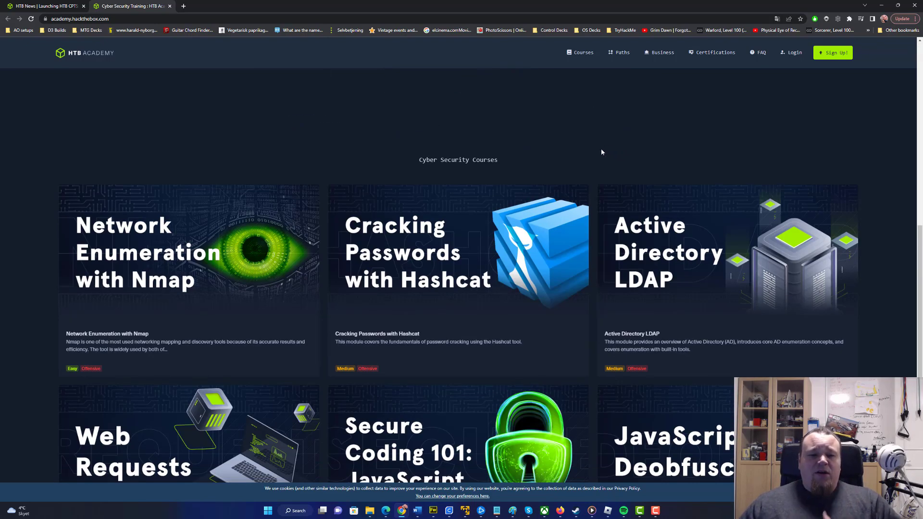
scroll(down, 3)
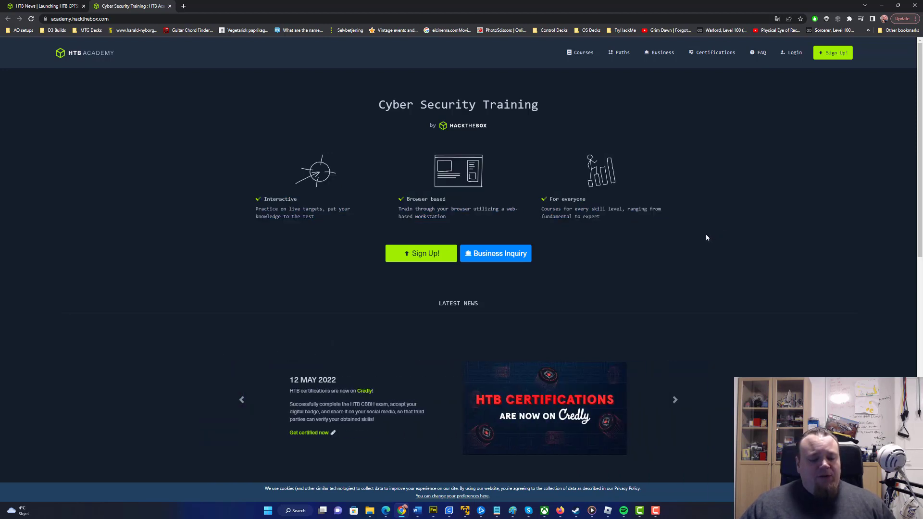
mouse_move(311, 179)
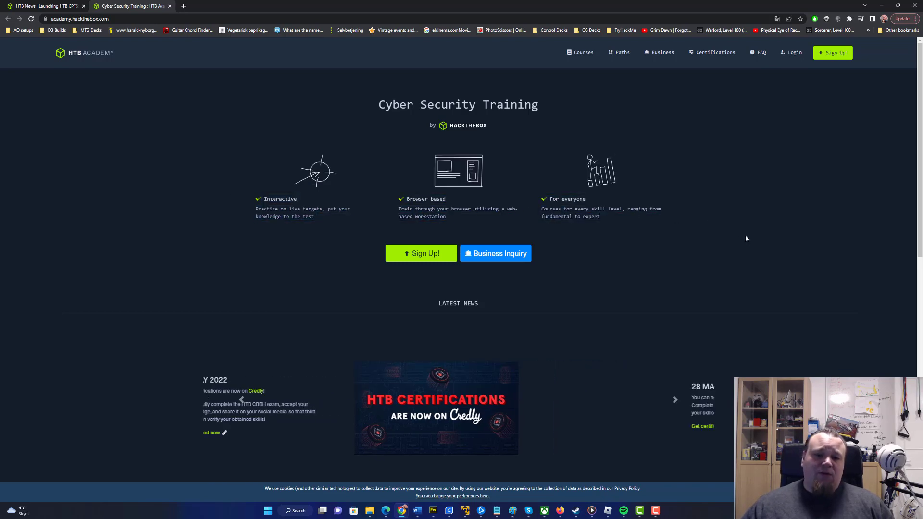
scroll(down, 3)
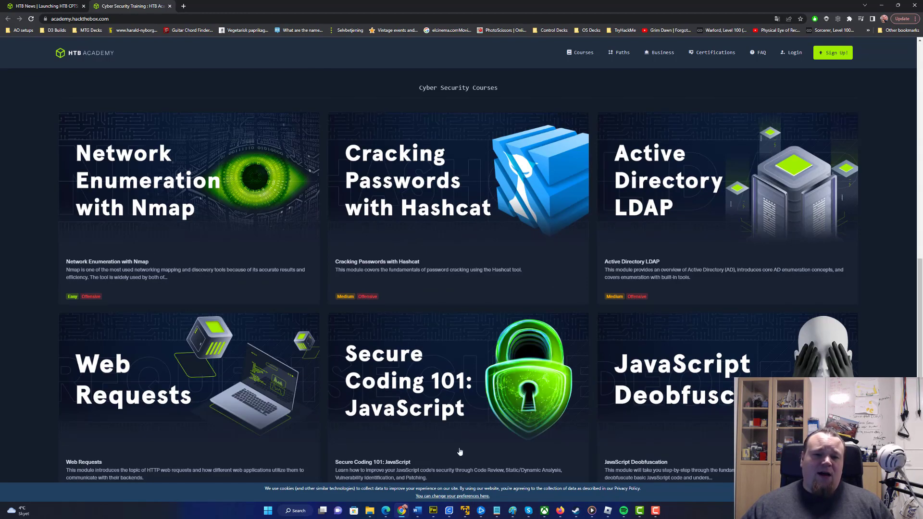
scroll(down, 3)
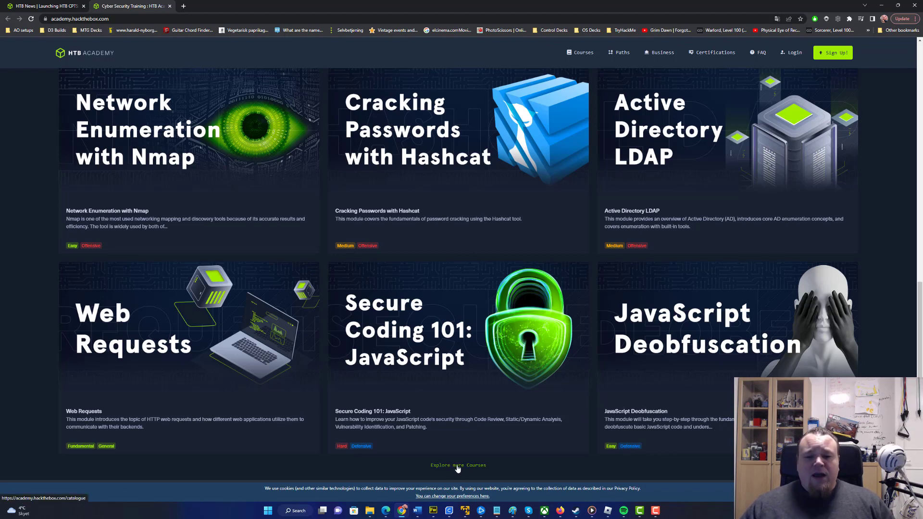
- Open 'Explore more Courses' and browse the full catalogue down to modules like NoSQL Injection
click(458, 465)
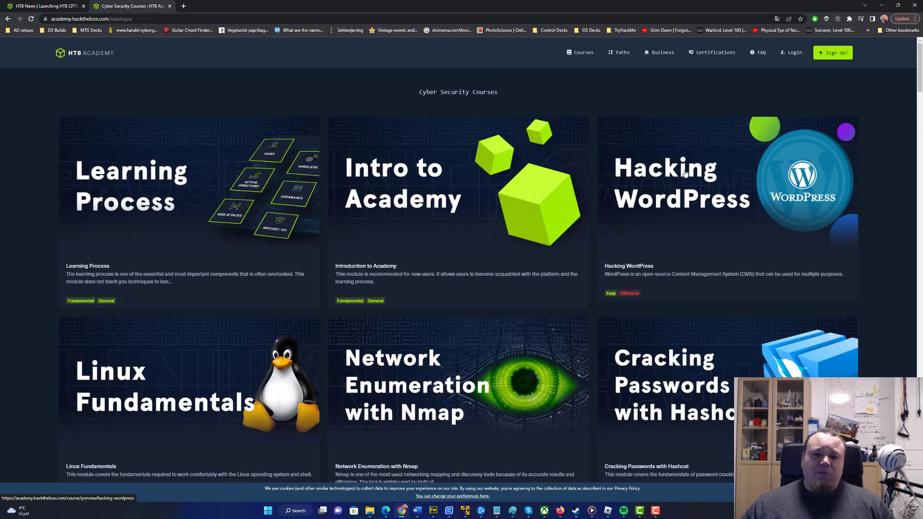
mouse_move(212, 303)
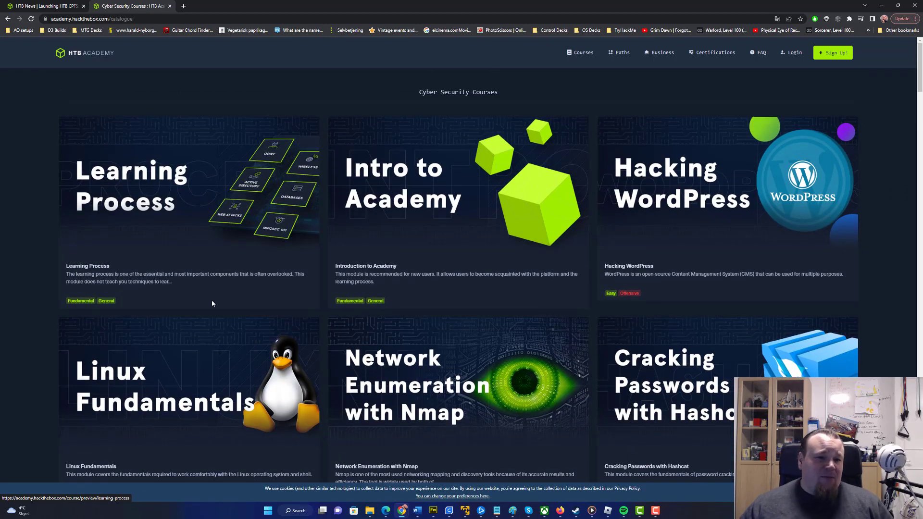
scroll(down, 3)
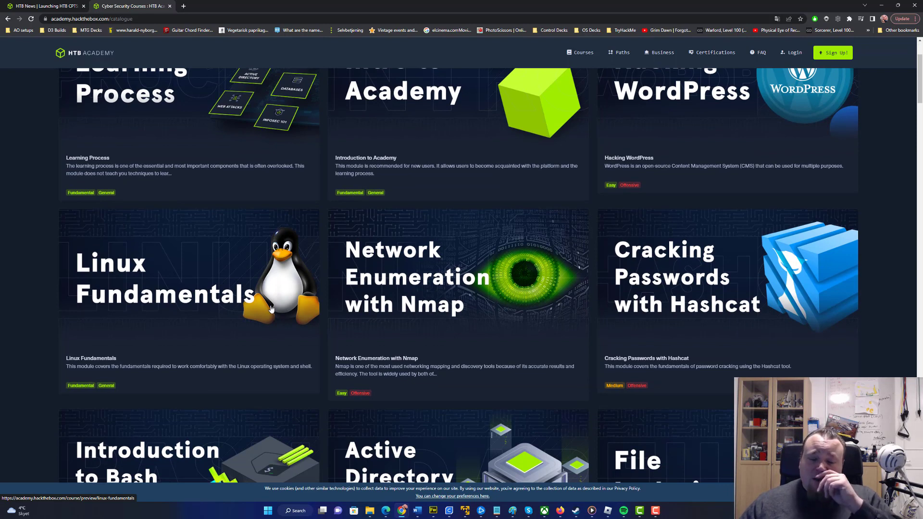
scroll(down, 3)
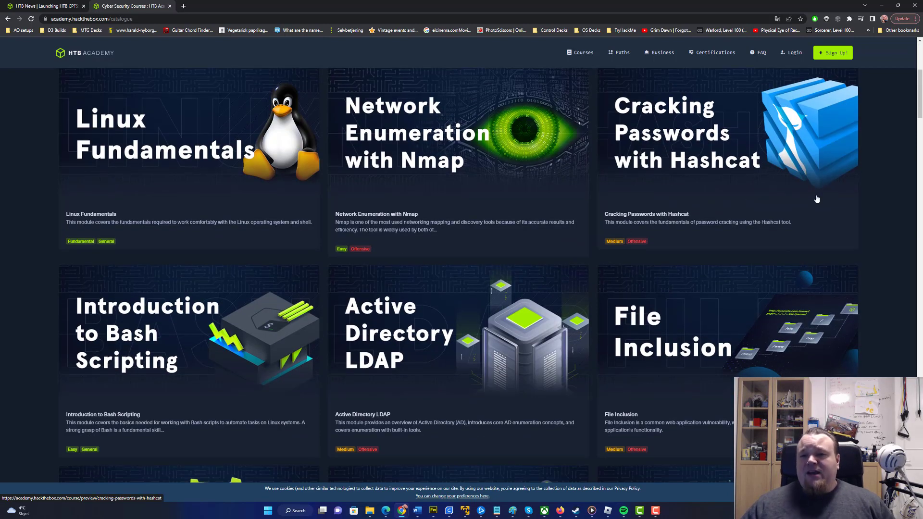
scroll(down, 3)
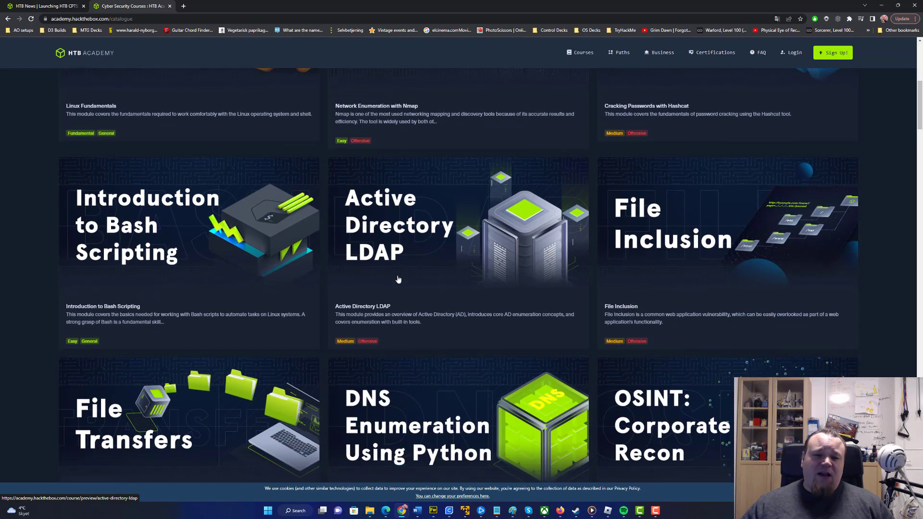
mouse_move(386, 235)
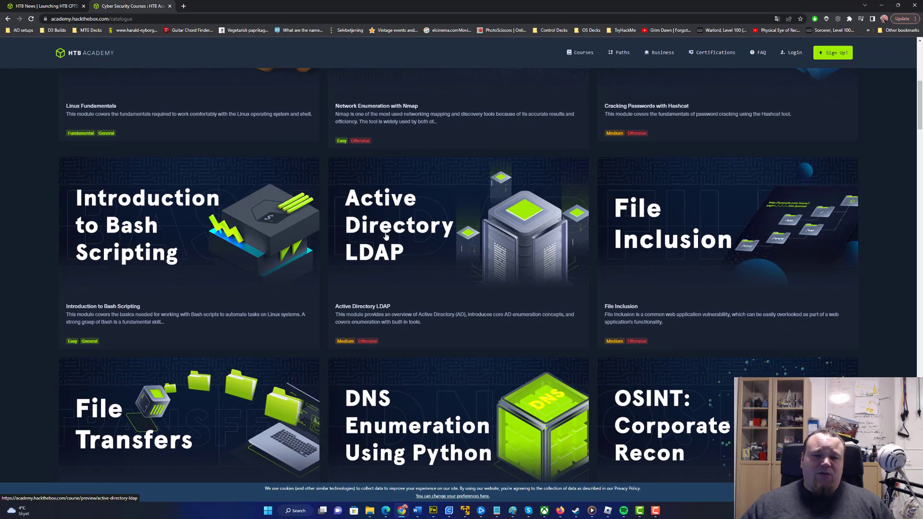
scroll(down, 3)
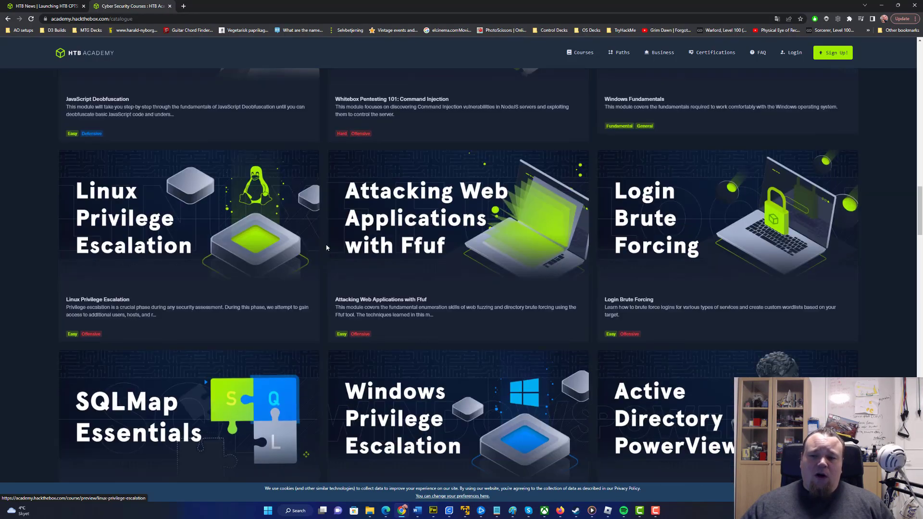
scroll(down, 3)
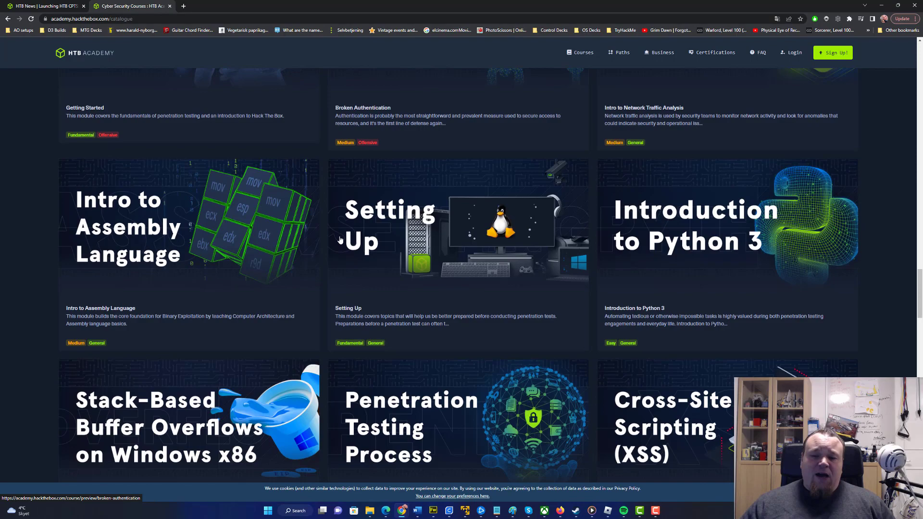
scroll(down, 3)
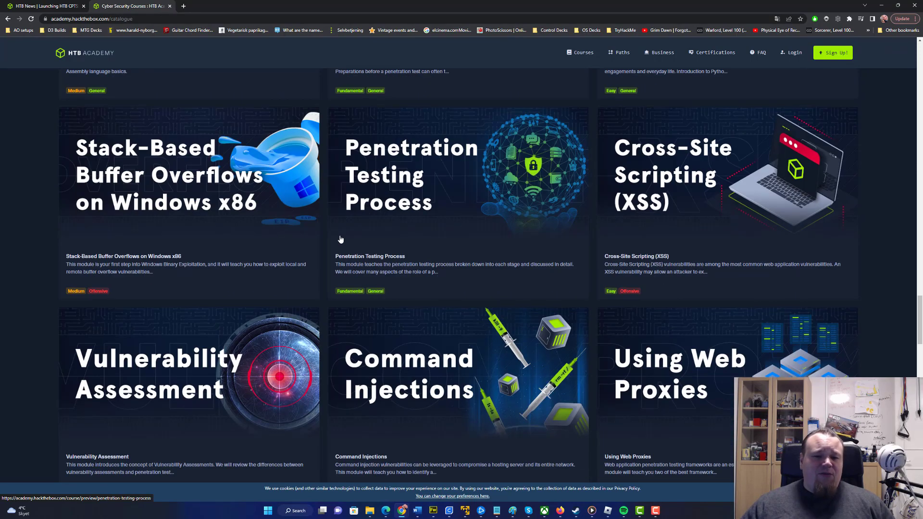
scroll(down, 3)
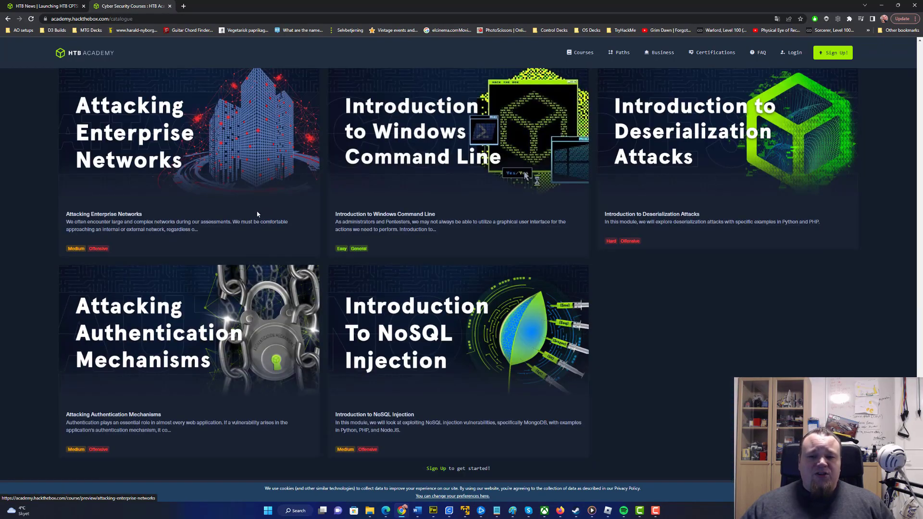
mouse_move(720, 390)
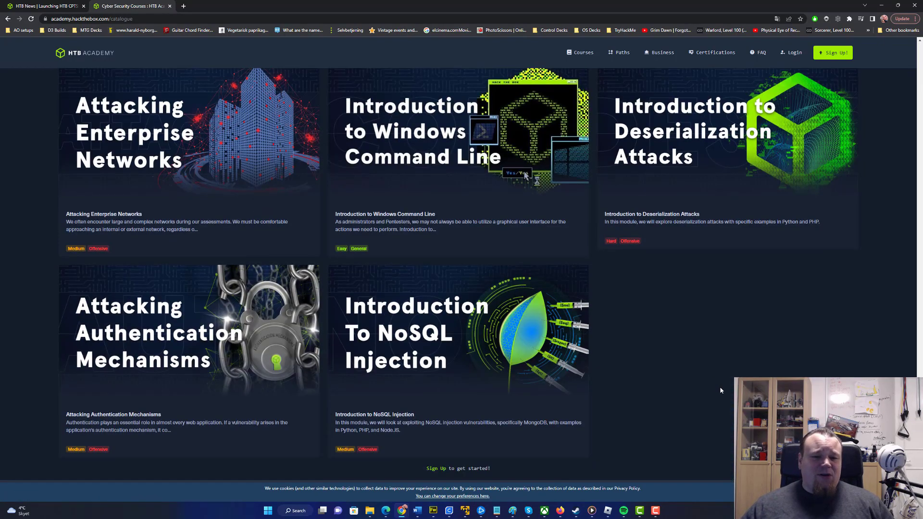
scroll(down, 3)
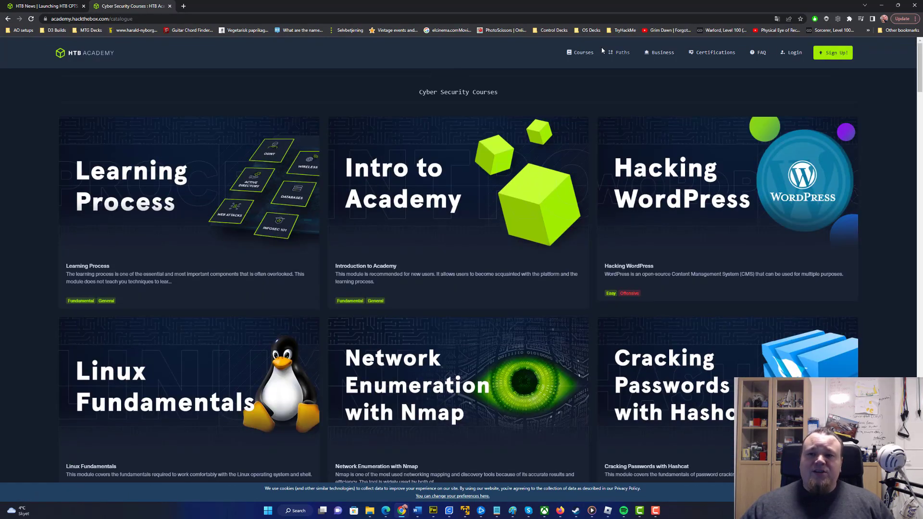
mouse_move(715, 52)
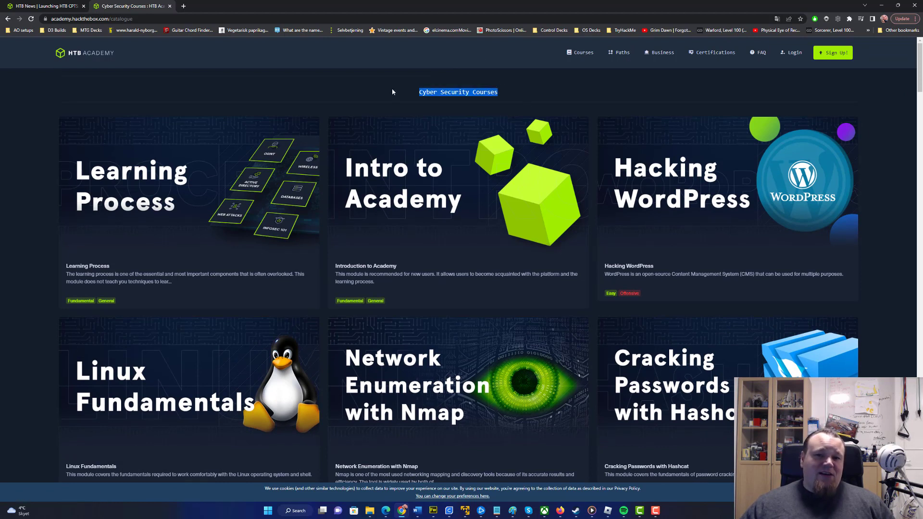
mouse_move(574, 92)
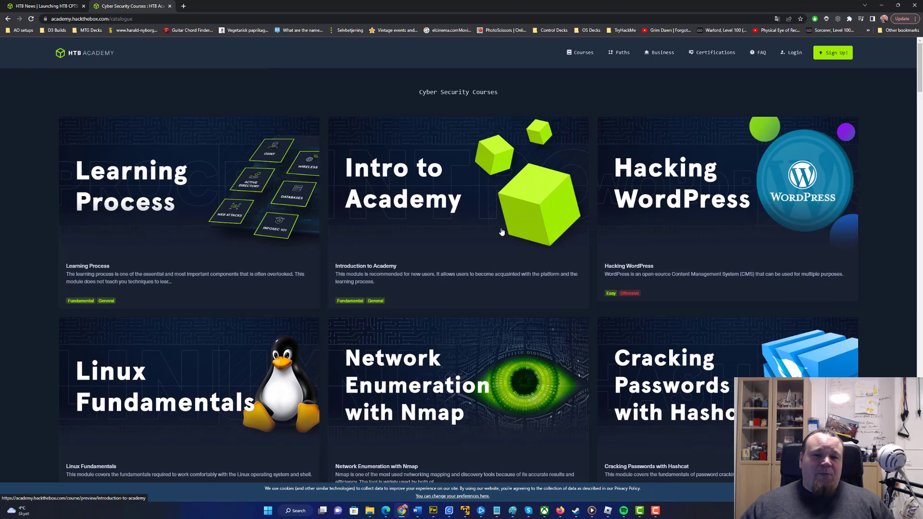
mouse_move(82, 171)
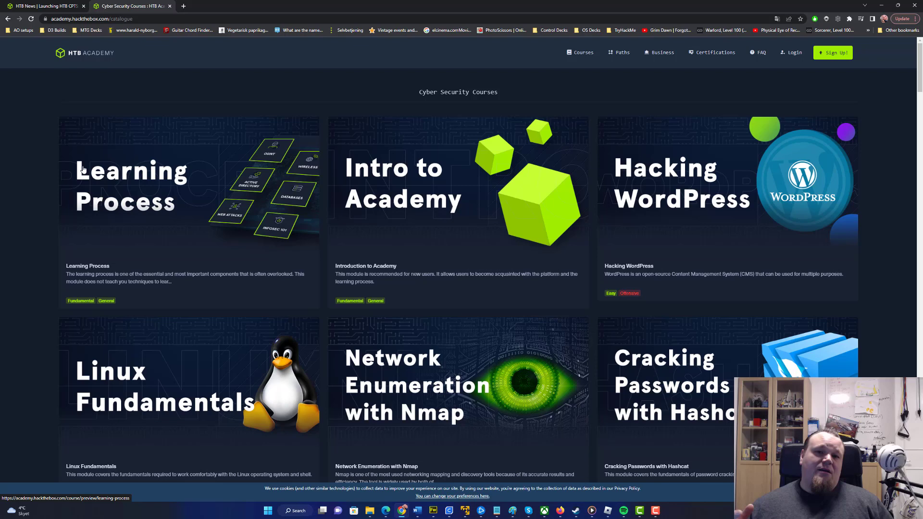
mouse_move(136, 59)
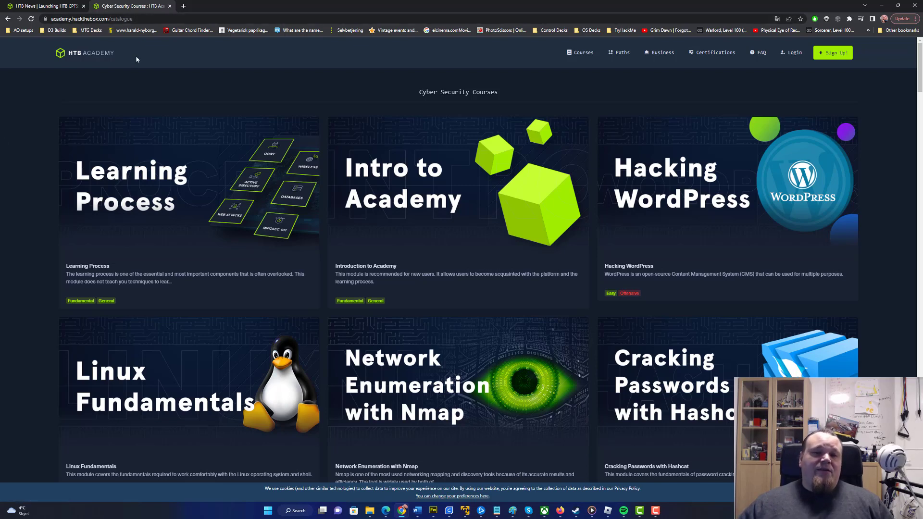
mouse_move(195, 82)
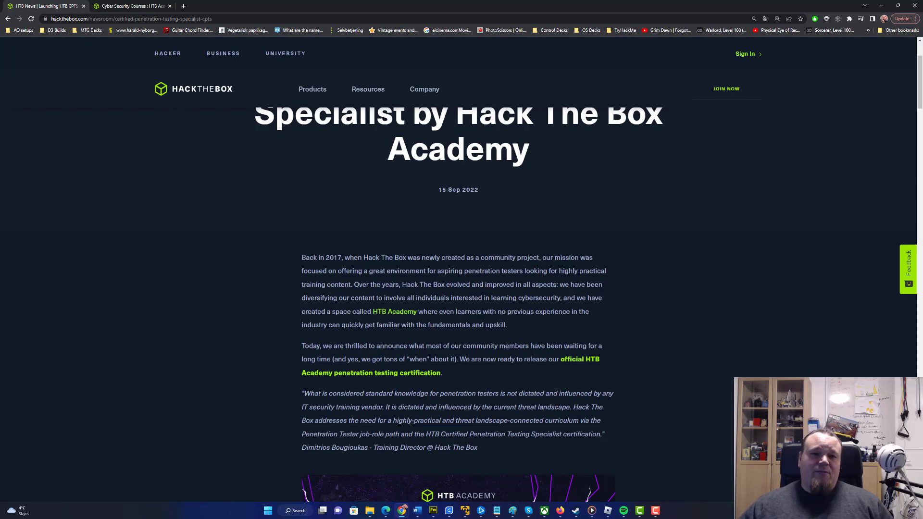
mouse_move(475, 175)
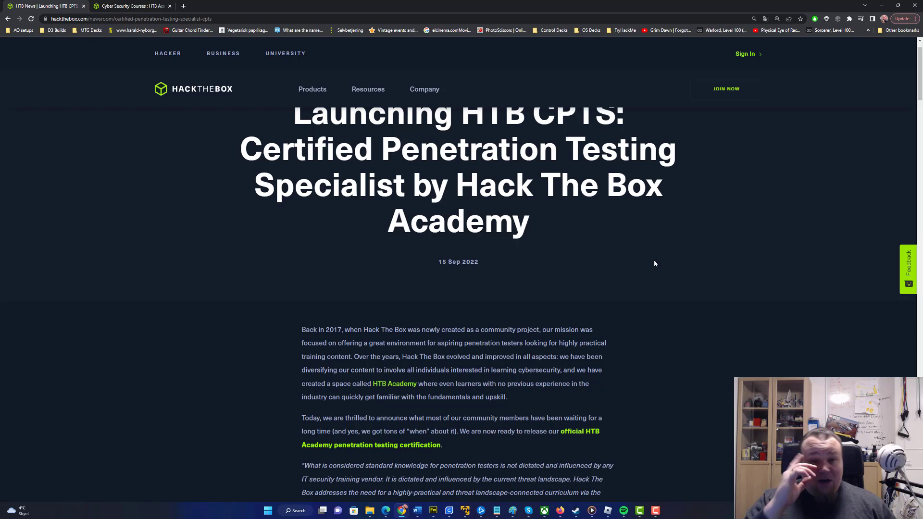
- Read down the CPTS launch article to the Certified Penetration Testing Specialist banner
scroll(down, 3)
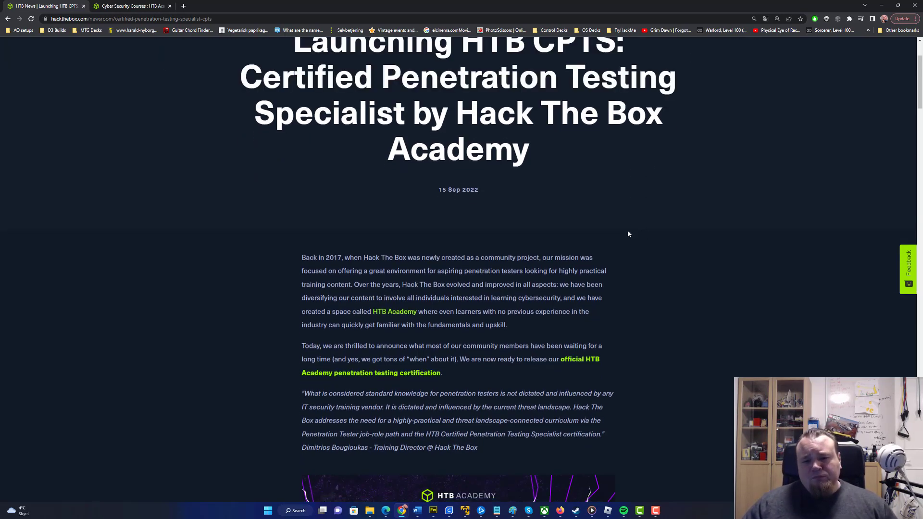
scroll(down, 3)
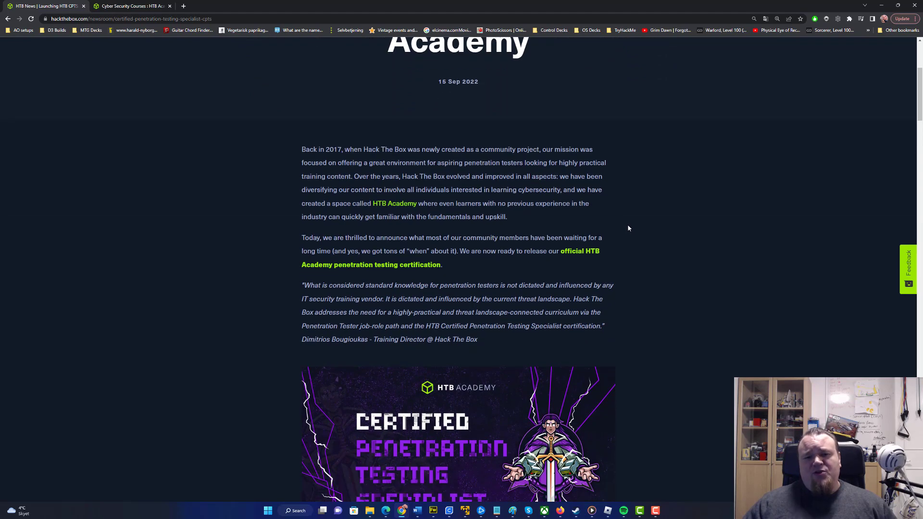
scroll(down, 3)
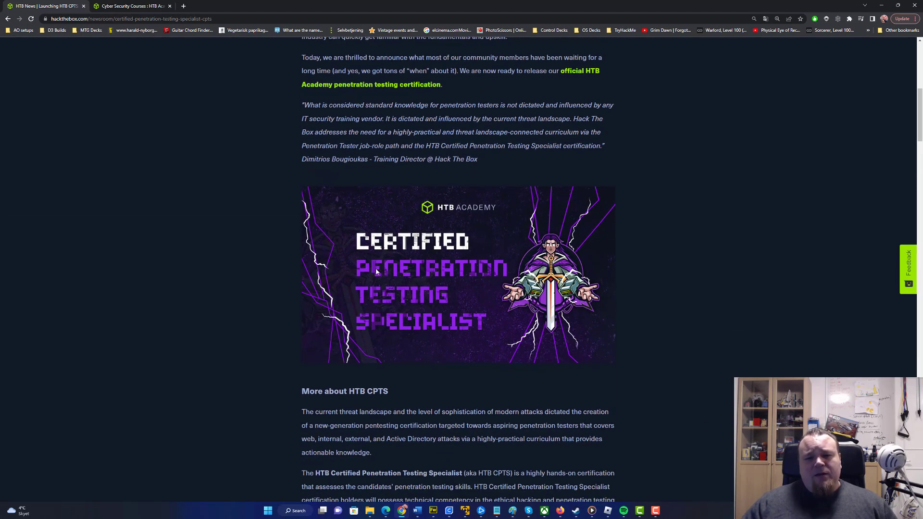
double_click(378, 391)
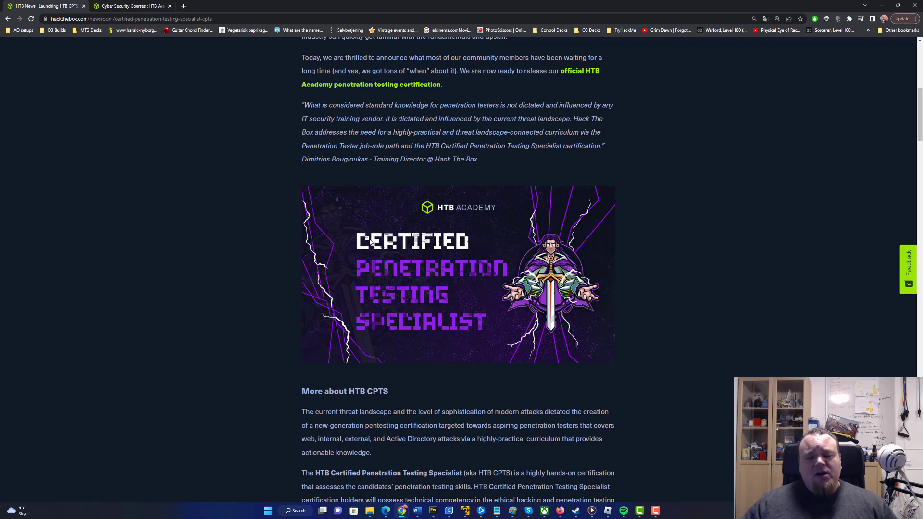
mouse_move(435, 371)
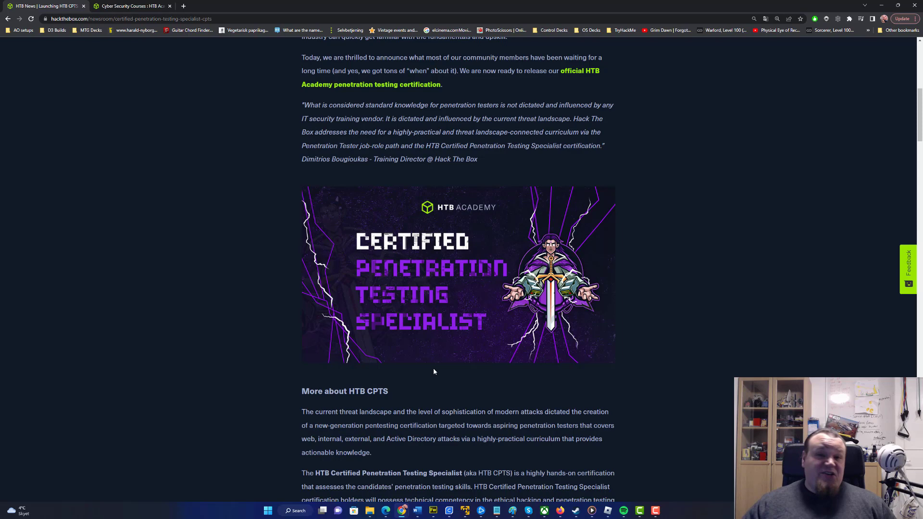
- Read the path modules, highlighting the Enumeration & Attack Planning heading and Active Directory module
scroll(down, 3)
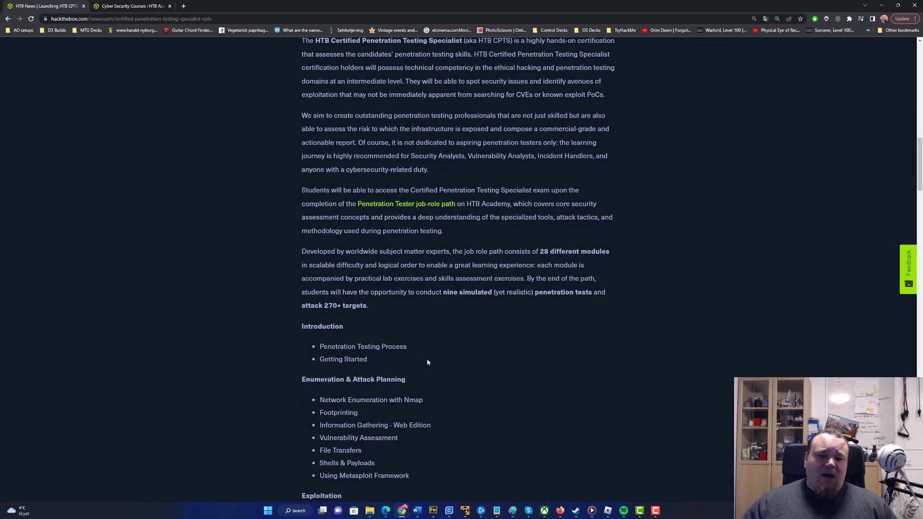
scroll(down, 3)
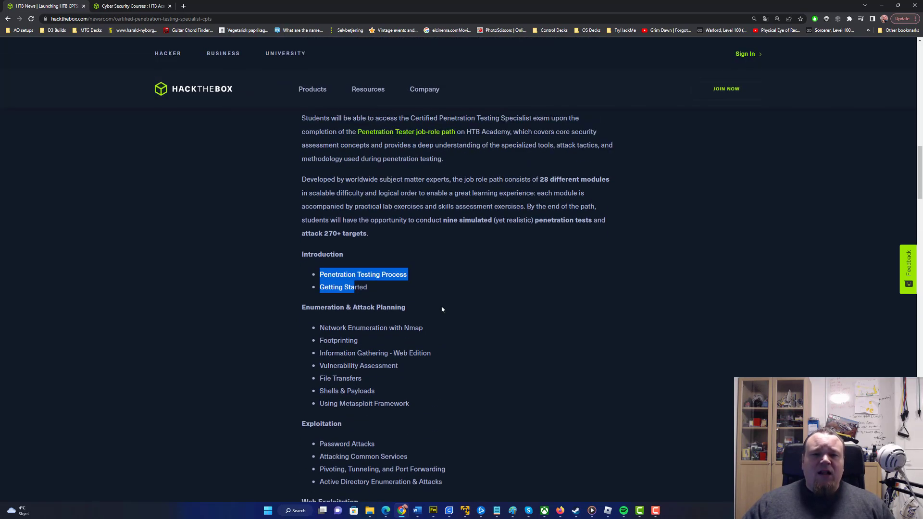
scroll(down, 3)
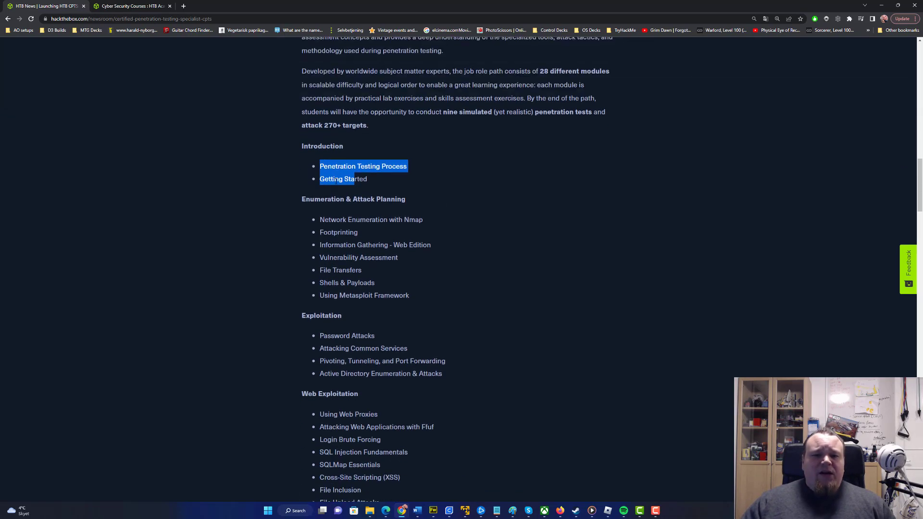
scroll(down, 3)
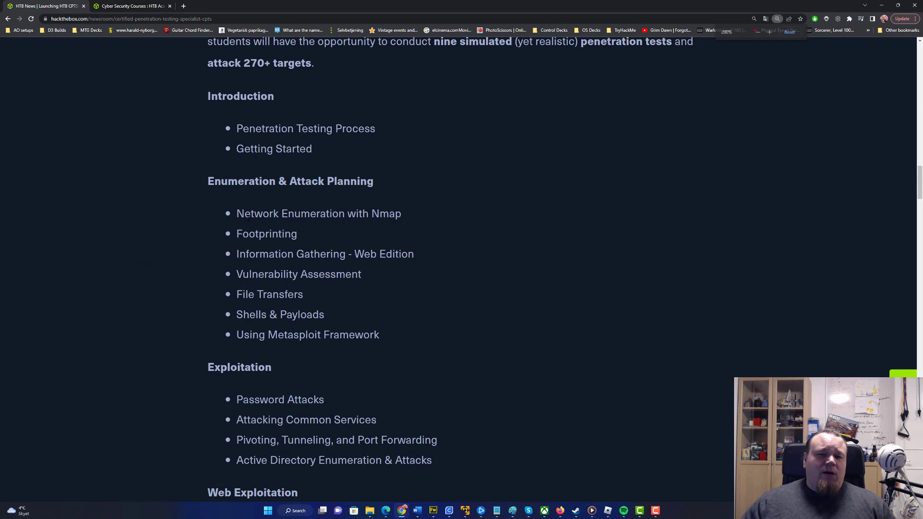
double_click(267, 233)
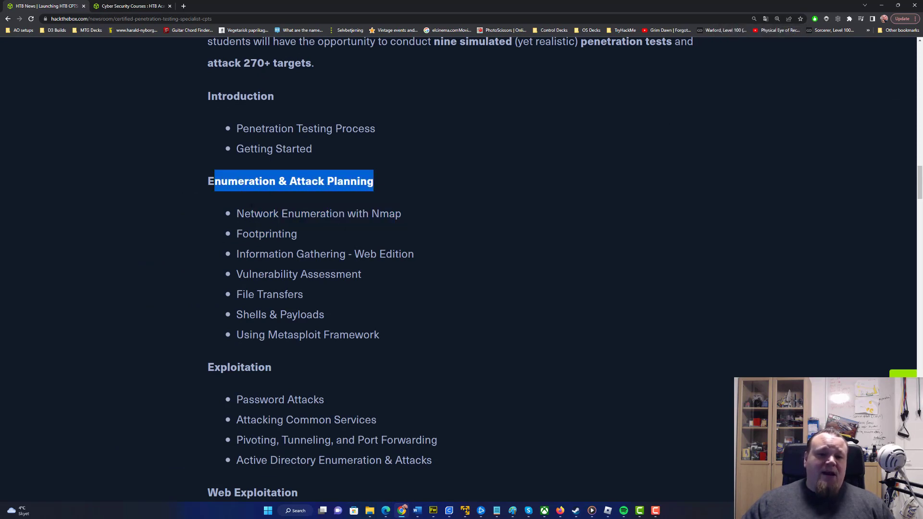
scroll(down, 3)
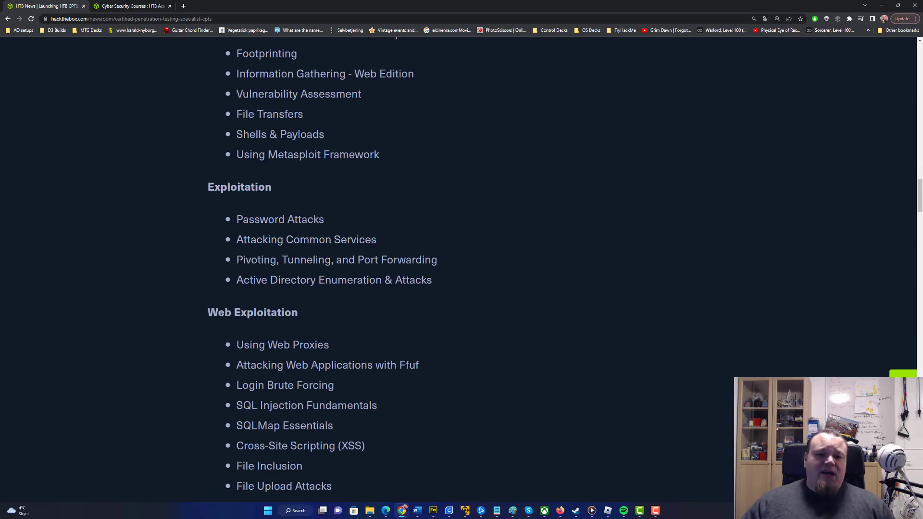
double_click(251, 280)
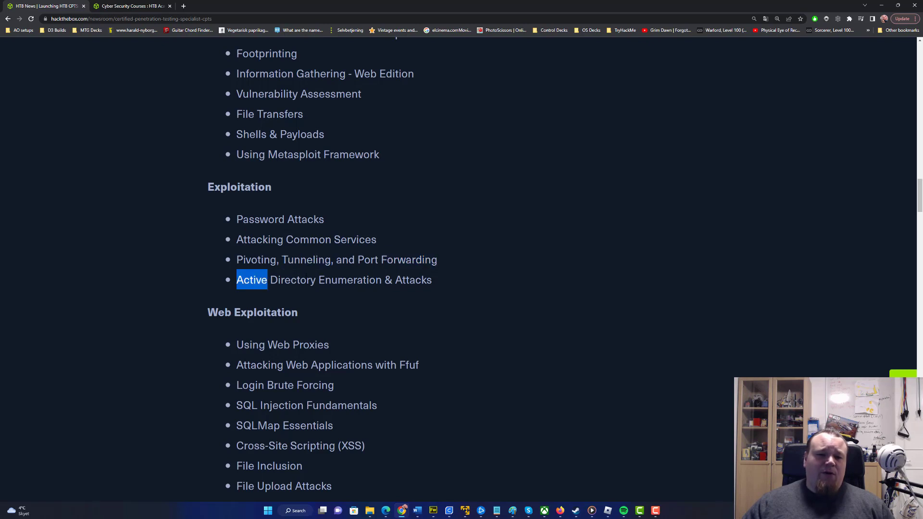
double_click(255, 260)
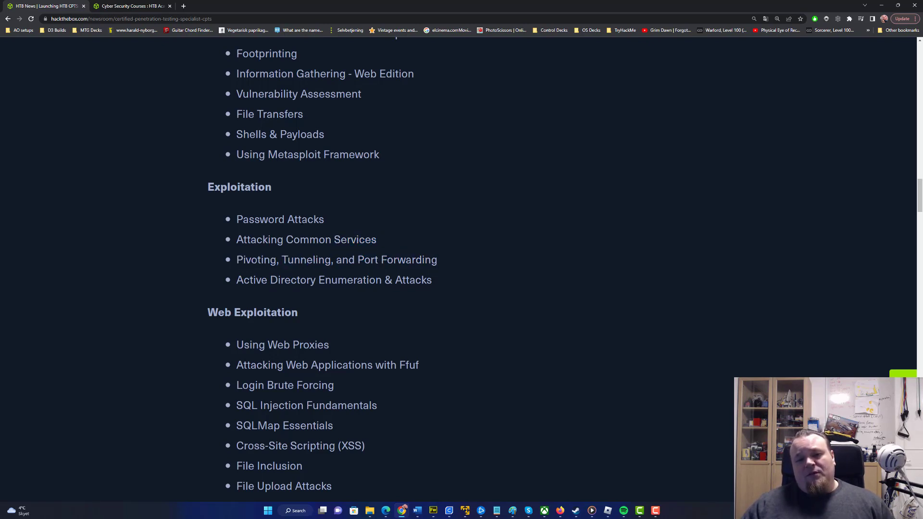
- Highlight the Web Exploitation module names and continue past the certification banner to 'The Exam'
scroll(down, 3)
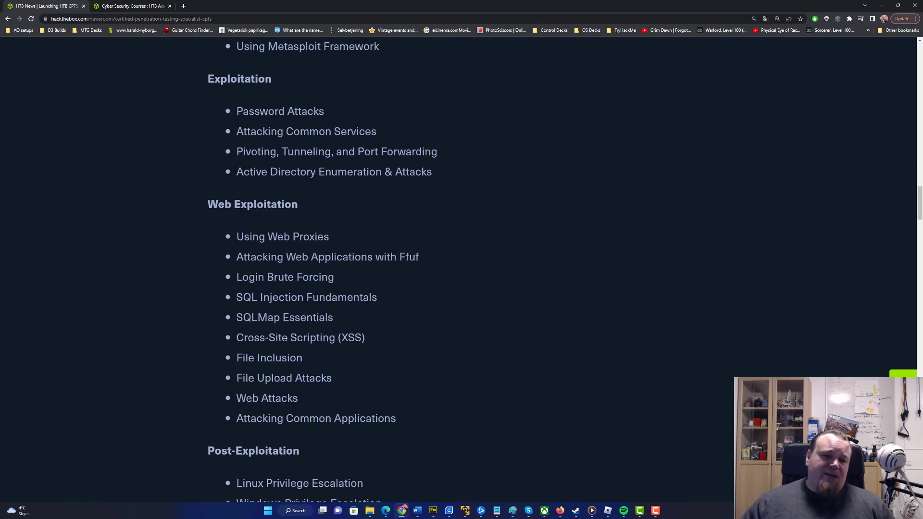
scroll(down, 3)
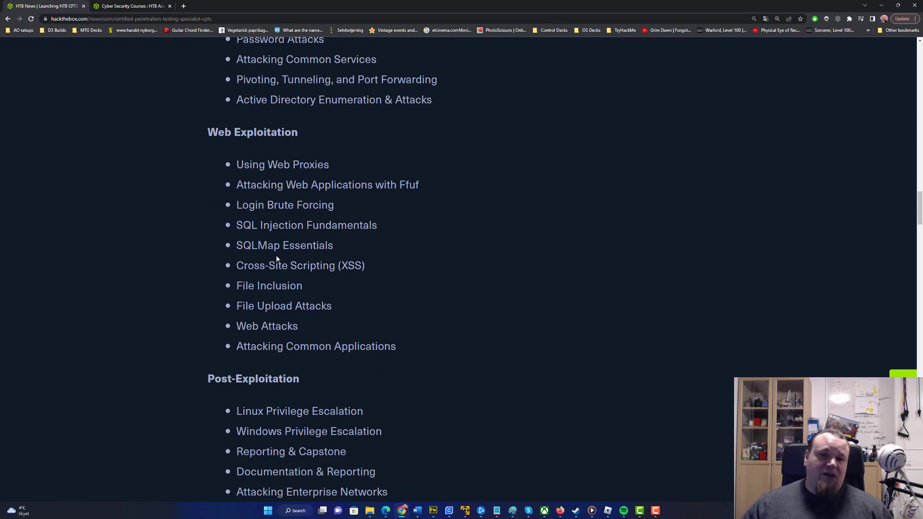
mouse_move(412, 169)
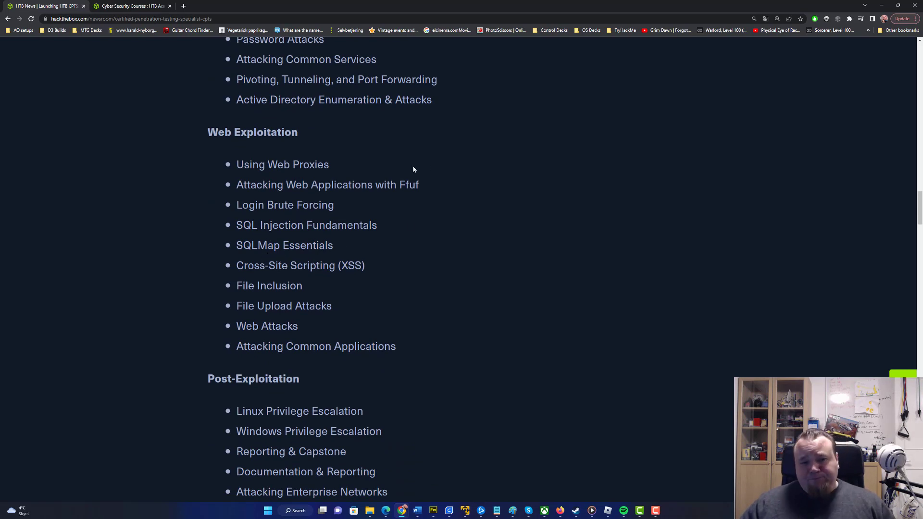
double_click(265, 132)
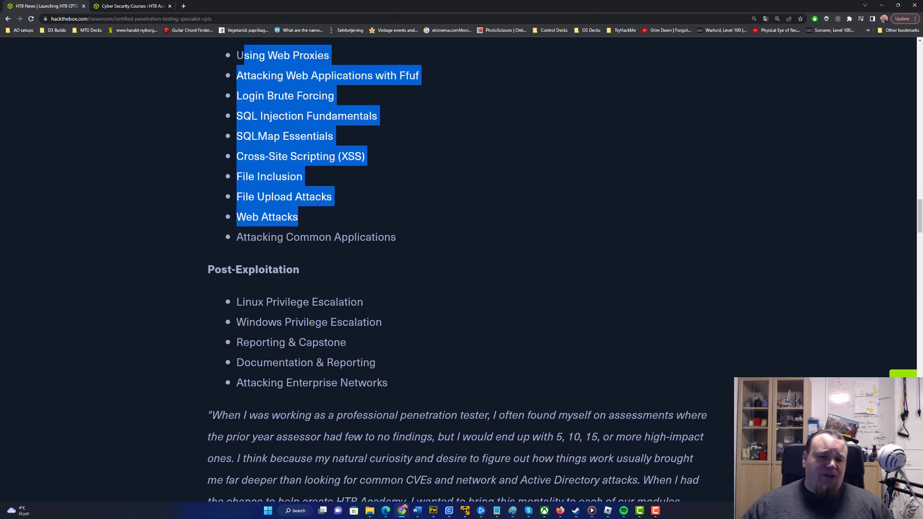
scroll(down, 3)
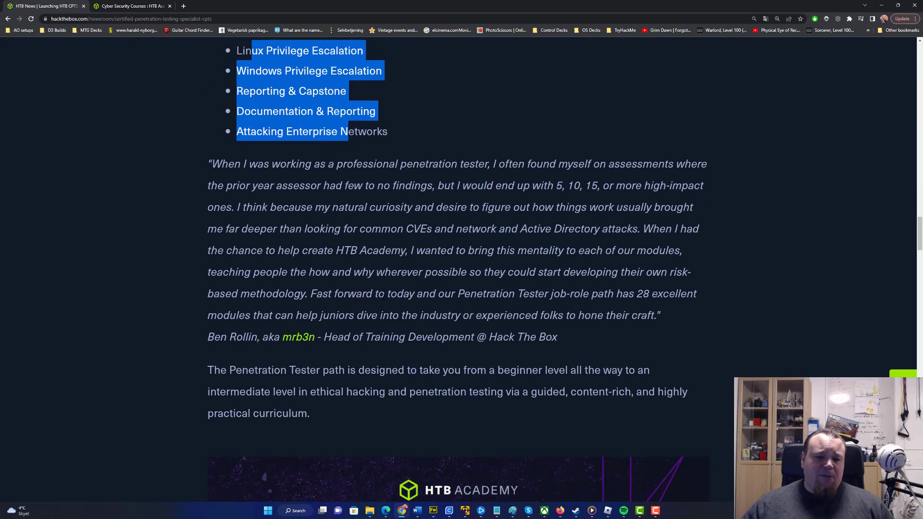
scroll(down, 3)
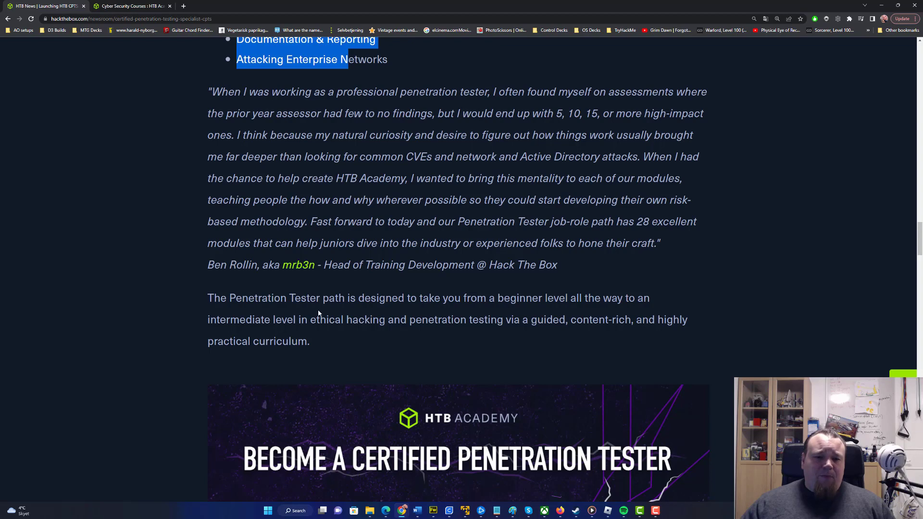
scroll(down, 3)
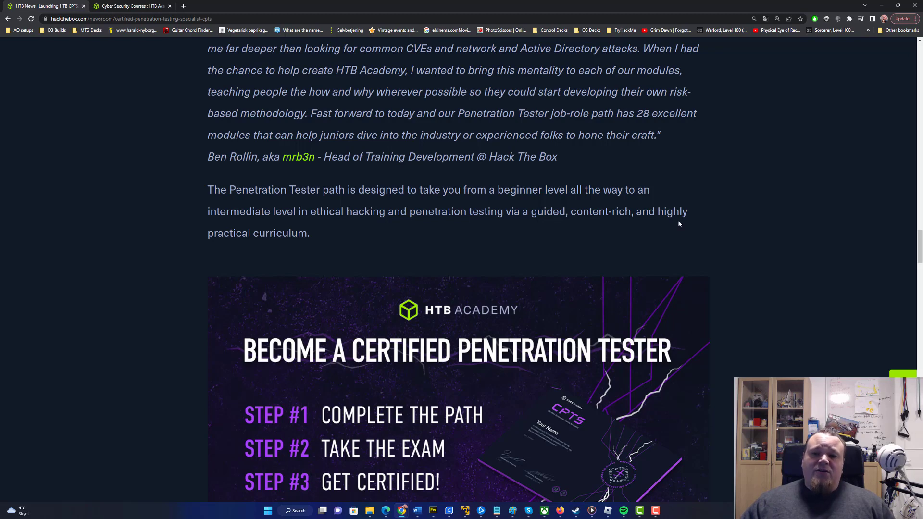
scroll(down, 3)
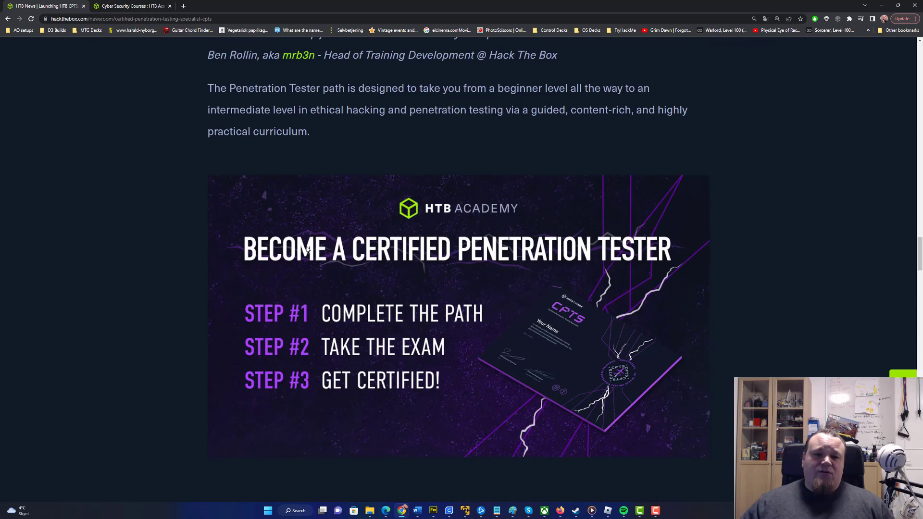
scroll(down, 3)
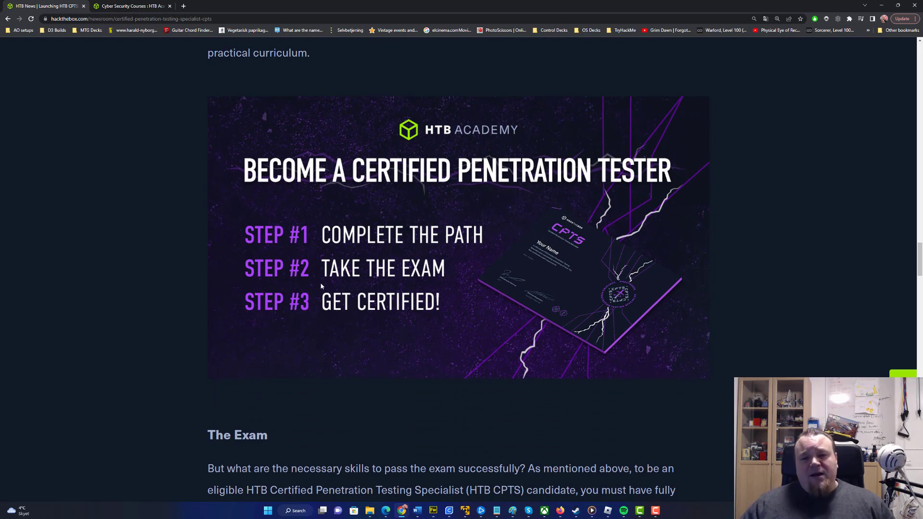
mouse_move(253, 327)
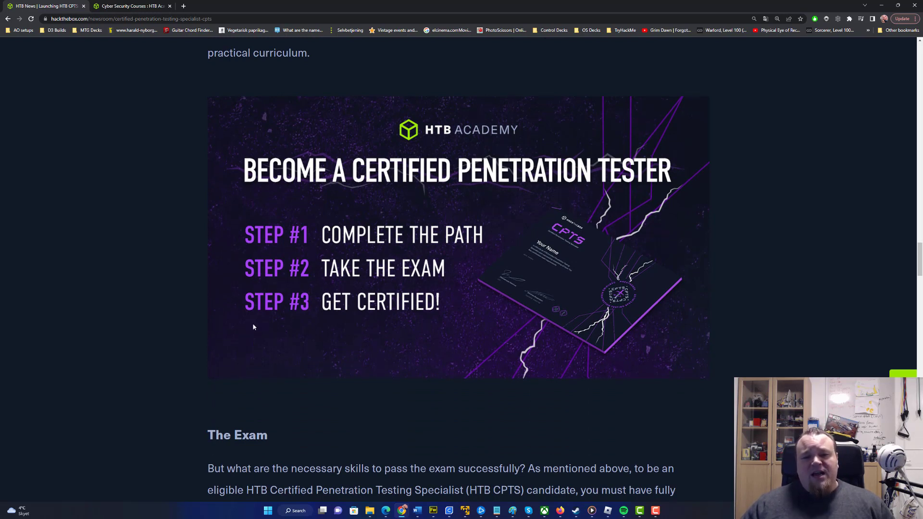
- Read 'The Exam' prerequisites and the 'How can you take the exam?' steps
scroll(down, 3)
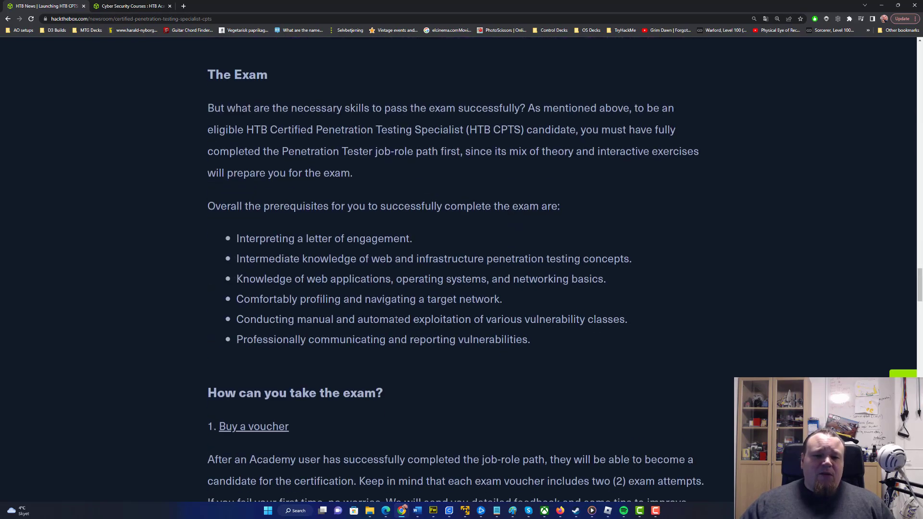
scroll(down, 3)
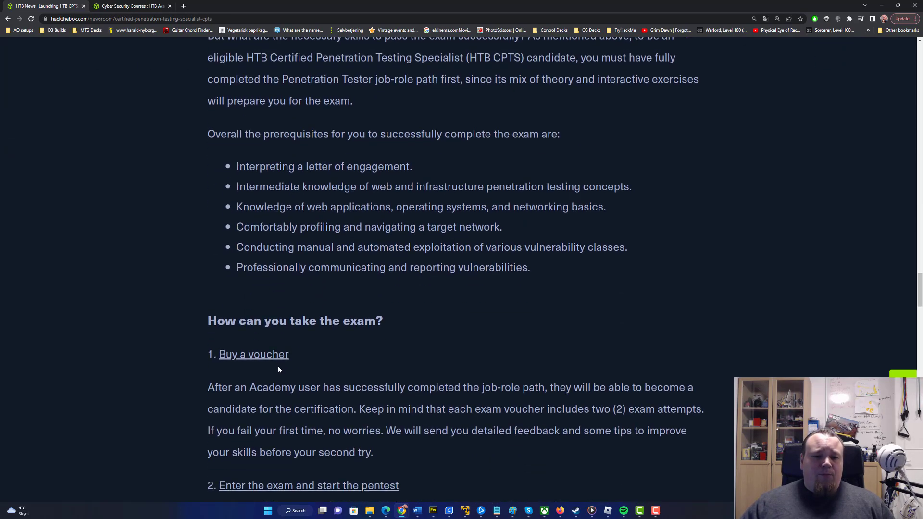
scroll(down, 3)
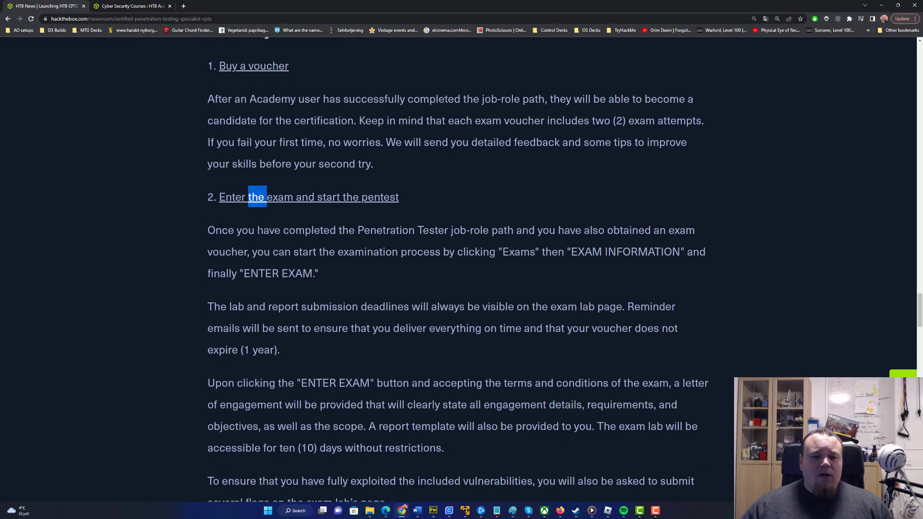
scroll(down, 3)
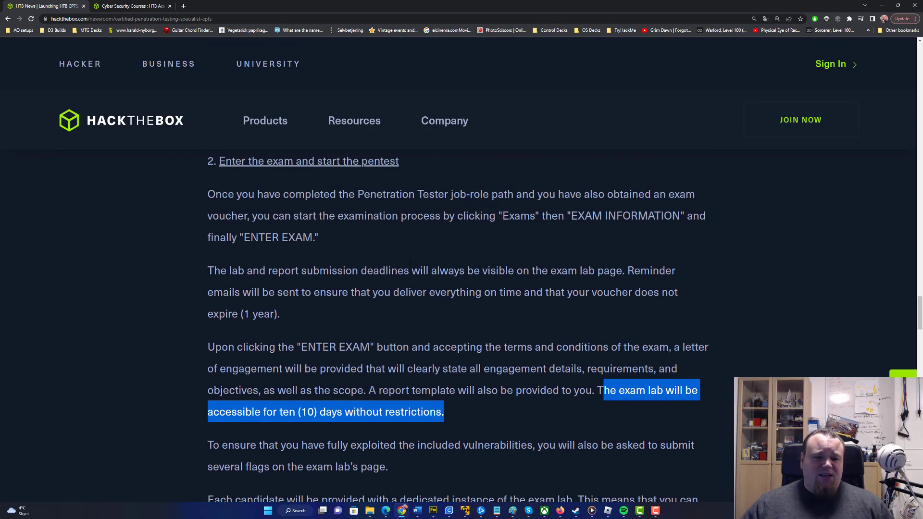
mouse_move(609, 260)
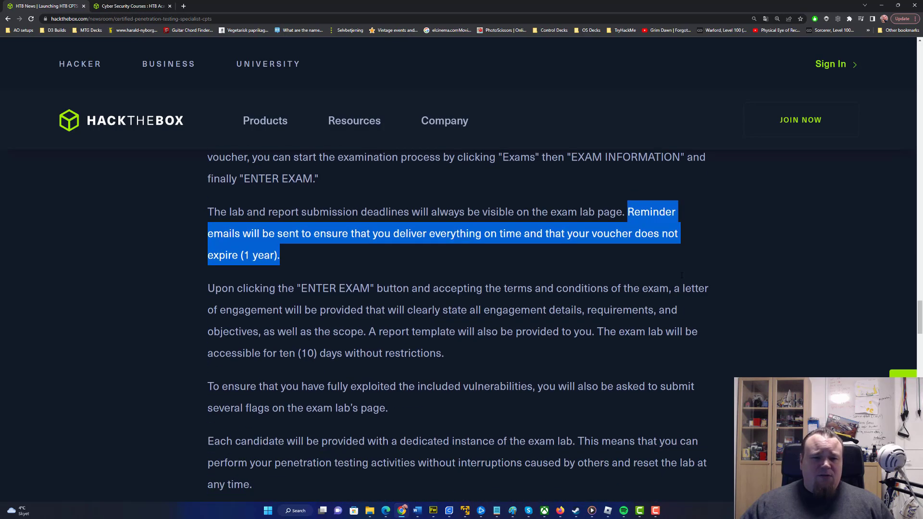
scroll(down, 3)
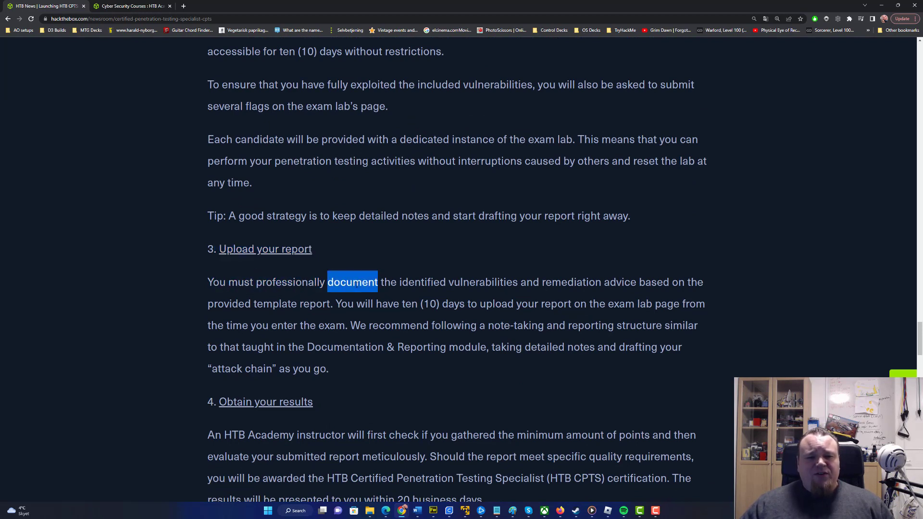
- Highlight 'document', 'report' and the 'Upload your report' step text
double_click(621, 281)
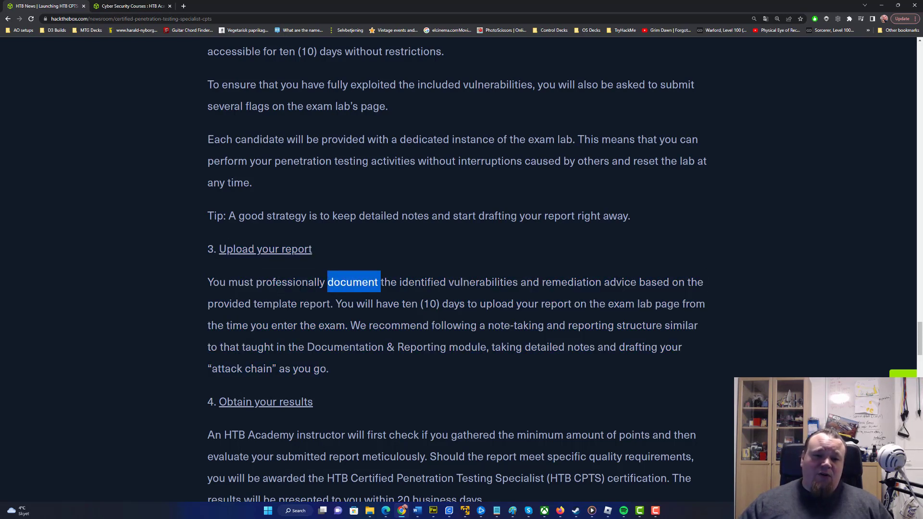
double_click(315, 304)
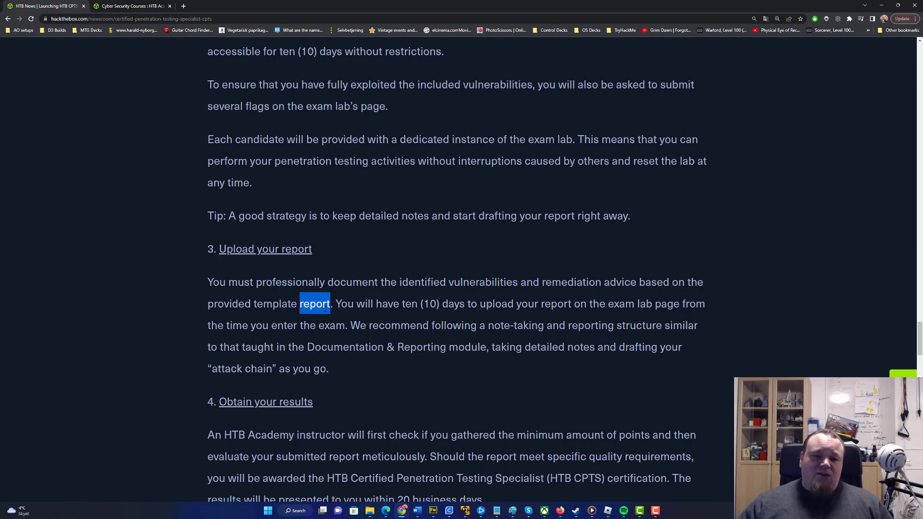
double_click(291, 282)
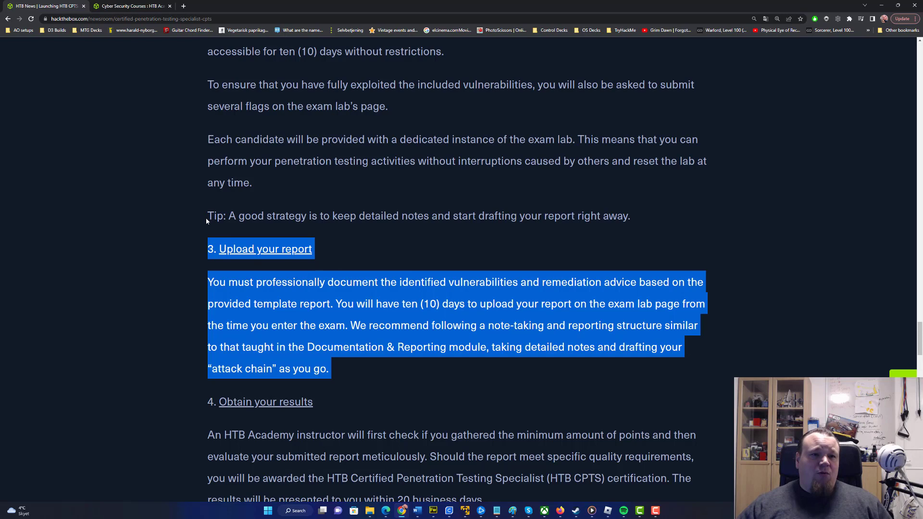
scroll(down, 3)
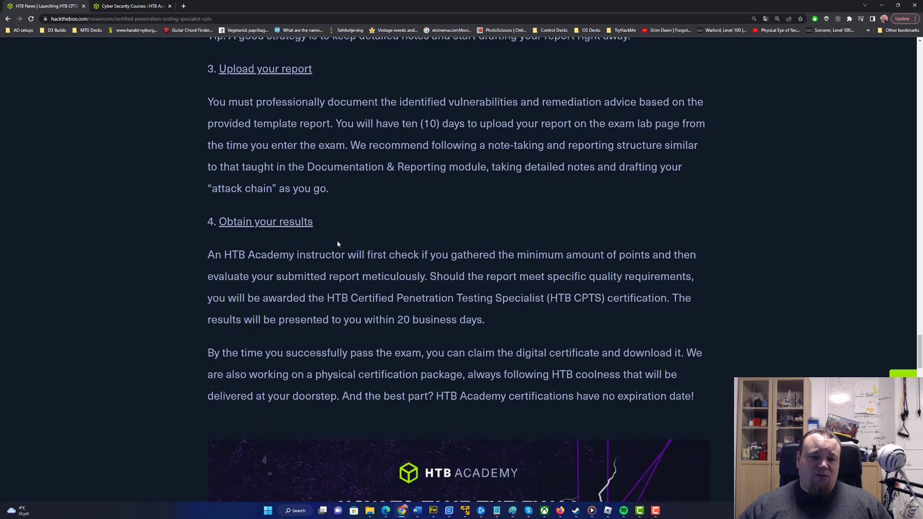
scroll(down, 3)
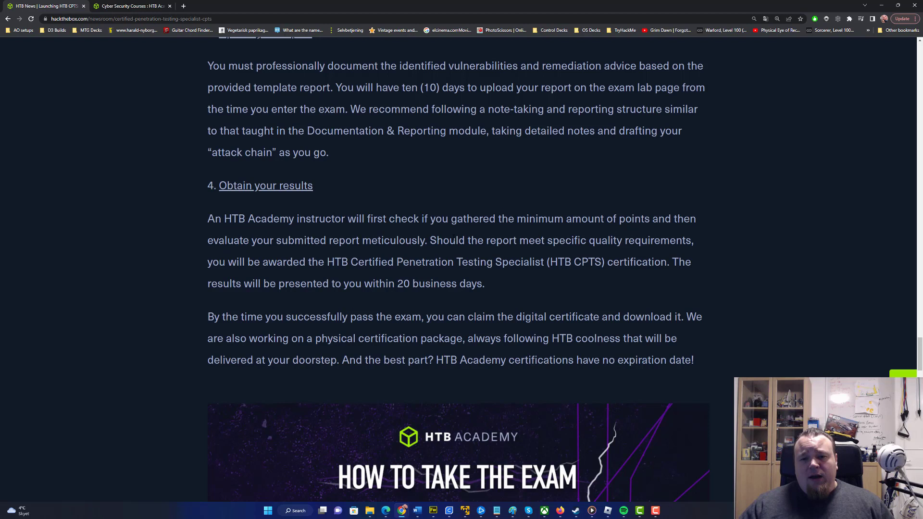
drag(449, 240, 670, 240)
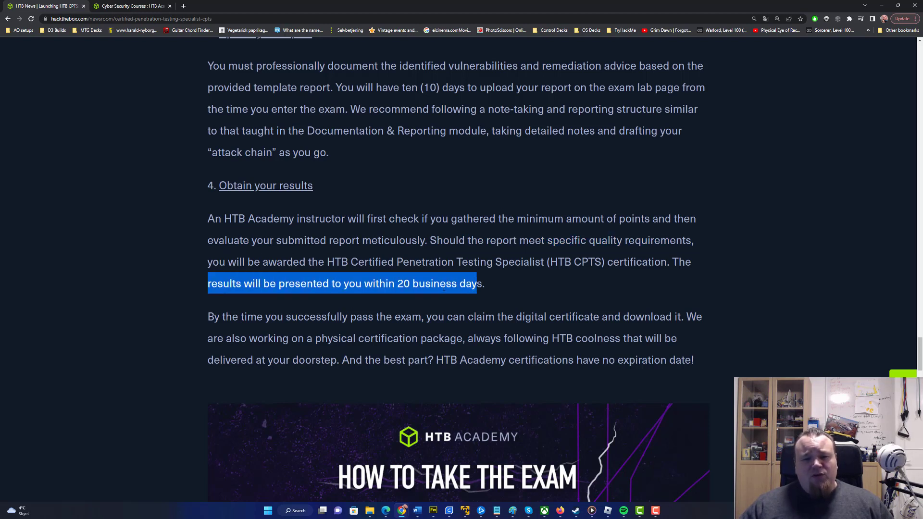
scroll(down, 3)
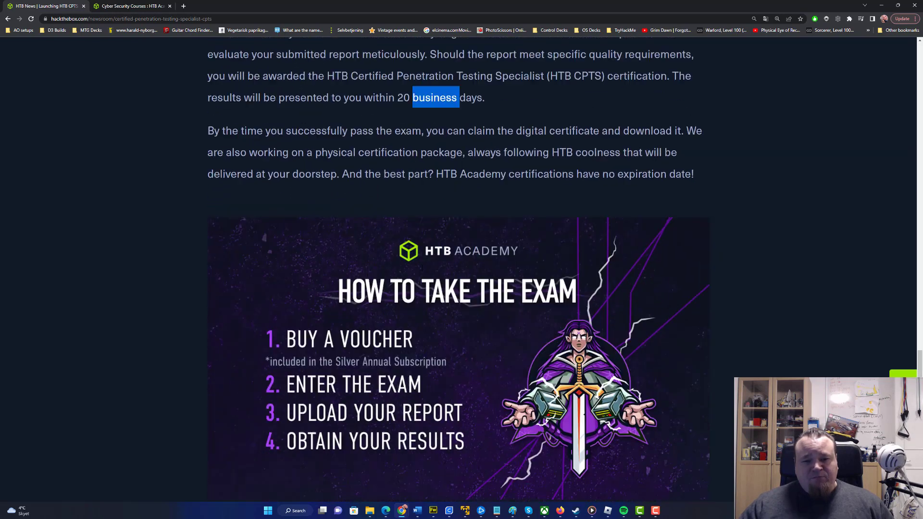
scroll(down, 3)
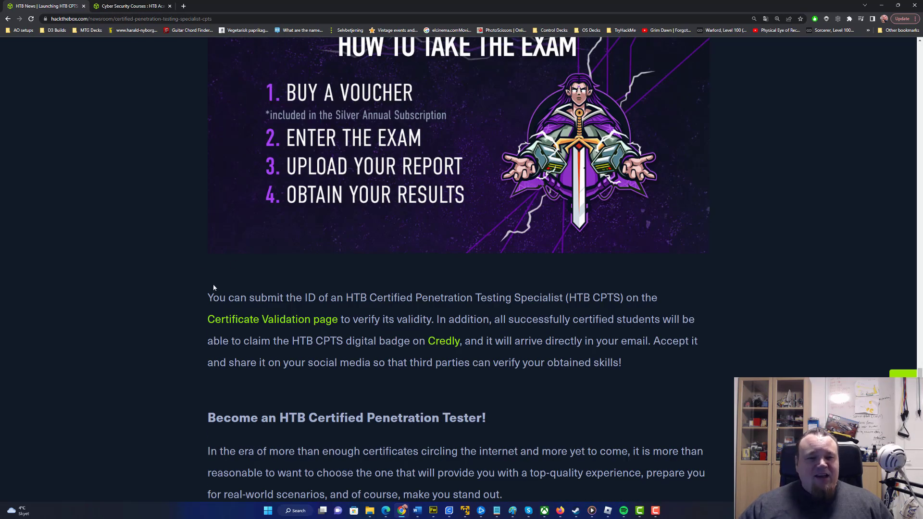
scroll(down, 3)
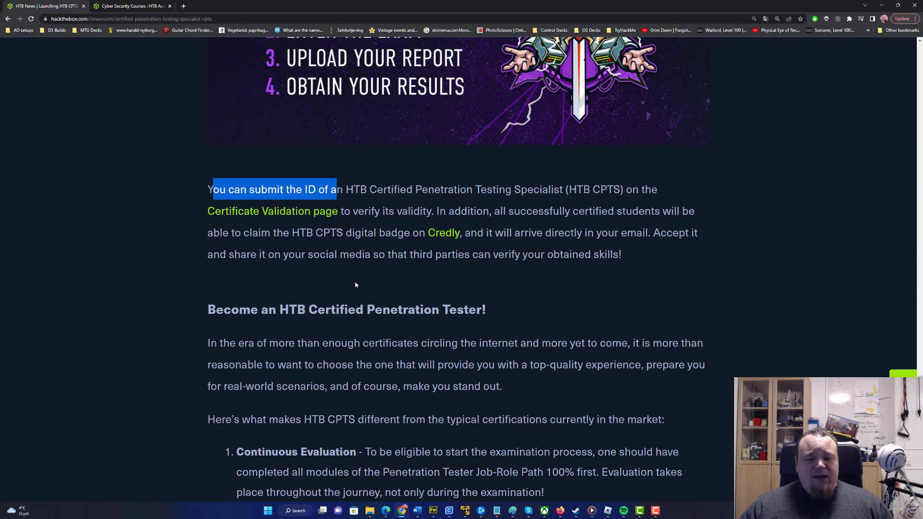
scroll(down, 3)
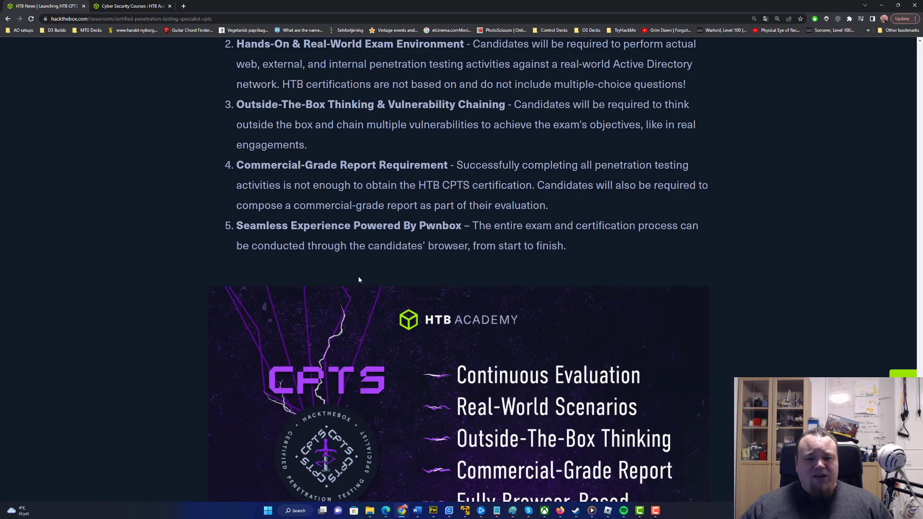
scroll(down, 3)
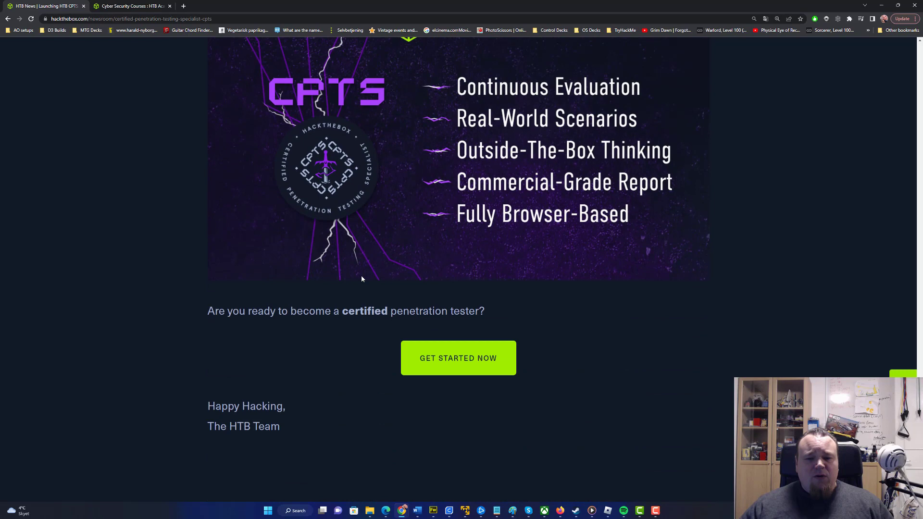
scroll(up, 3)
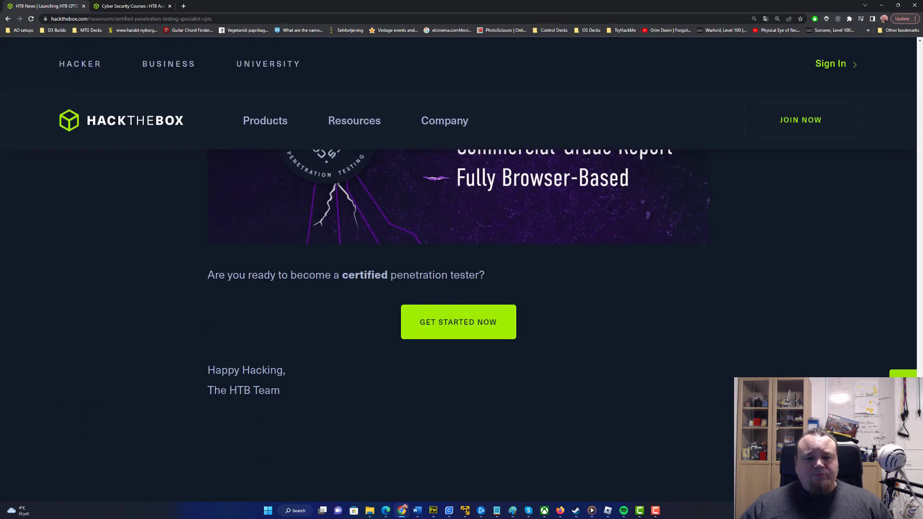
scroll(up, 3)
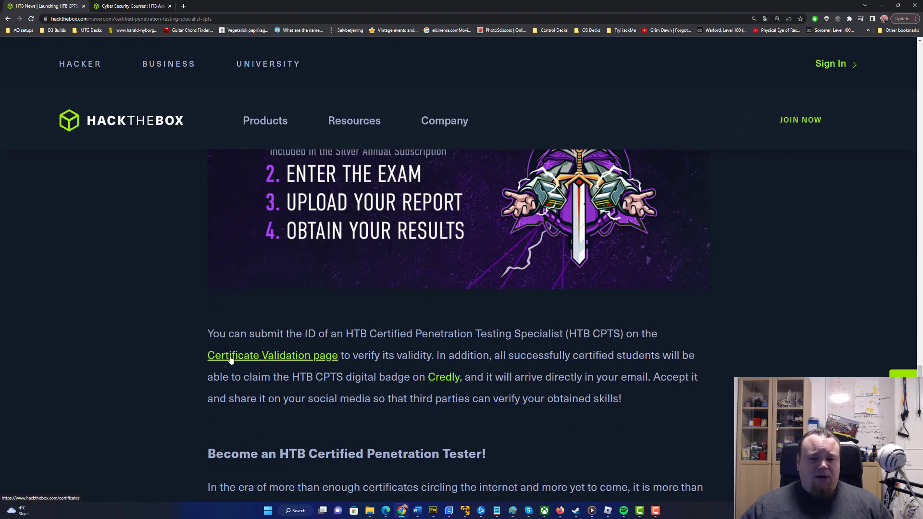
- Browse the Certificate Validation page and continue to HTB Academy Certifications 'For Individuals'
click(272, 355)
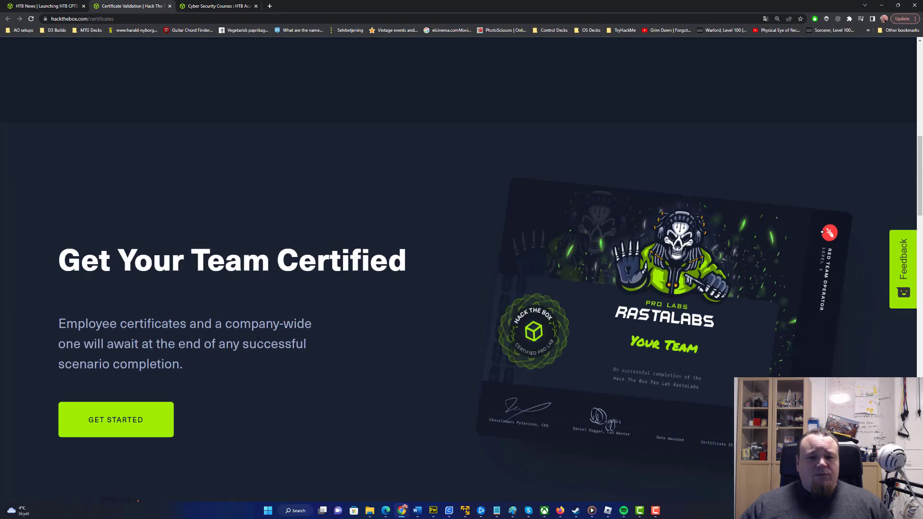
scroll(down, 3)
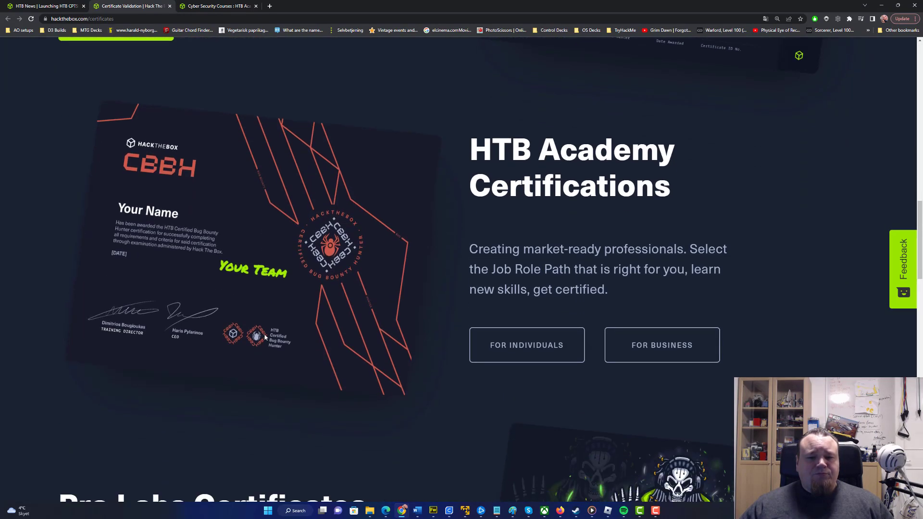
scroll(down, 3)
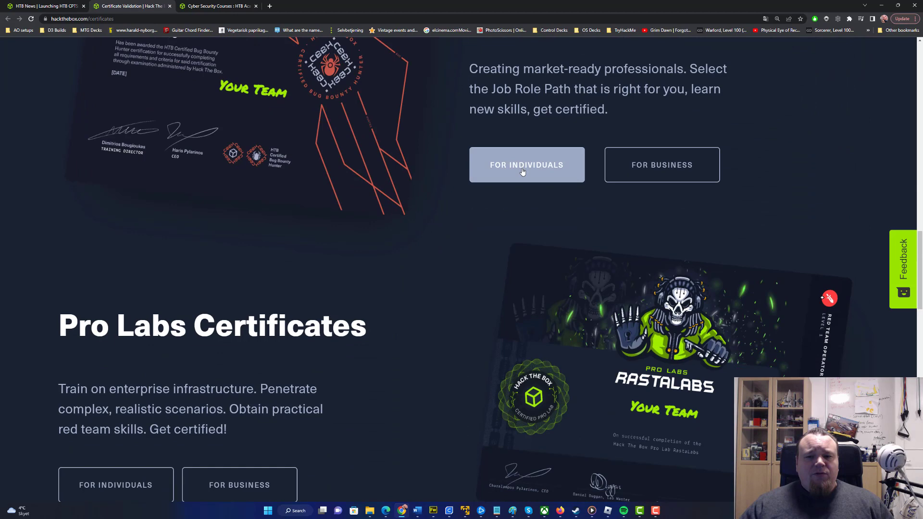
click(526, 165)
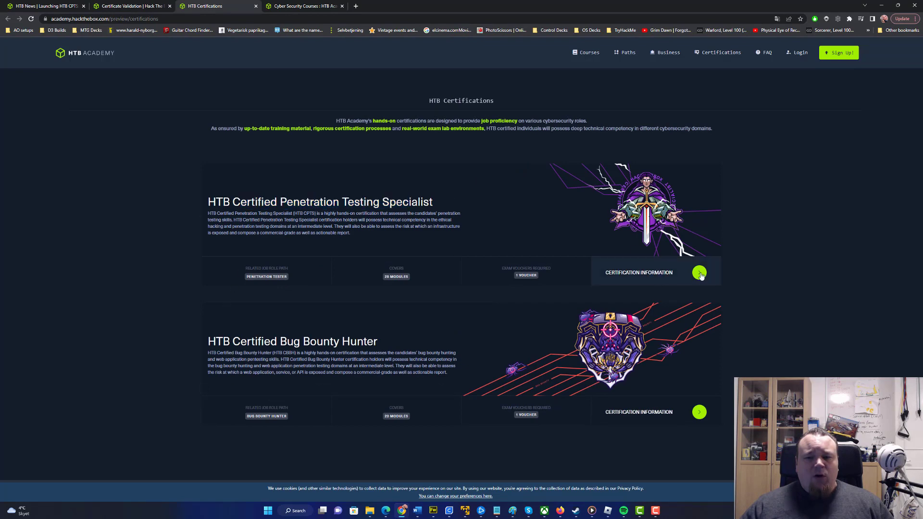
- Open the CPTS 'Certification Information' page and show its Pricing details
click(700, 273)
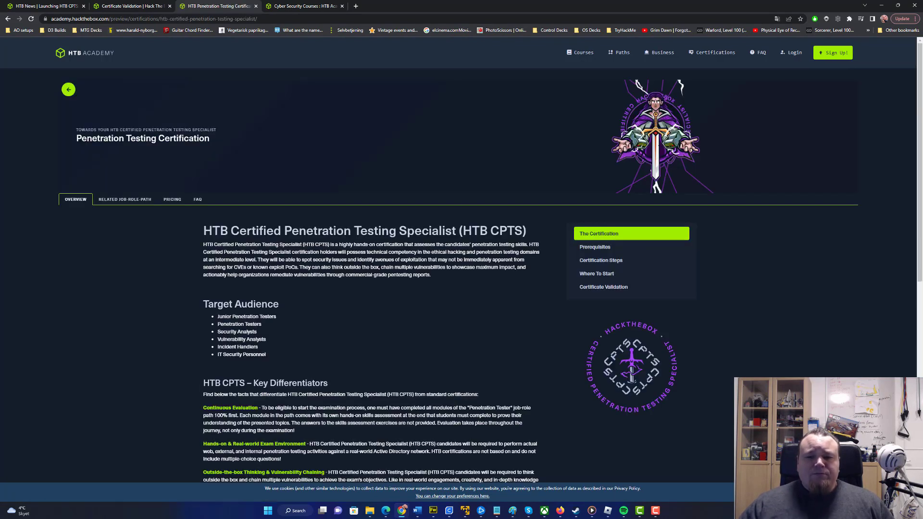
mouse_move(151, 186)
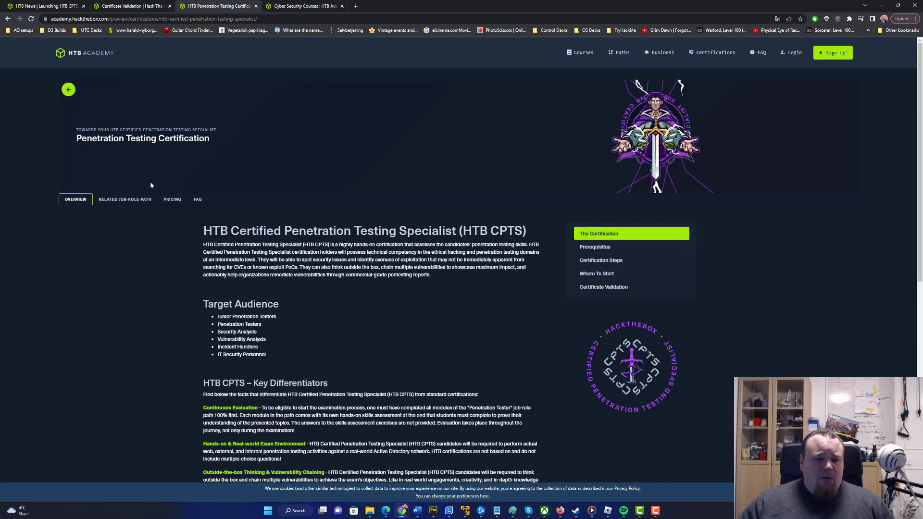
click(172, 199)
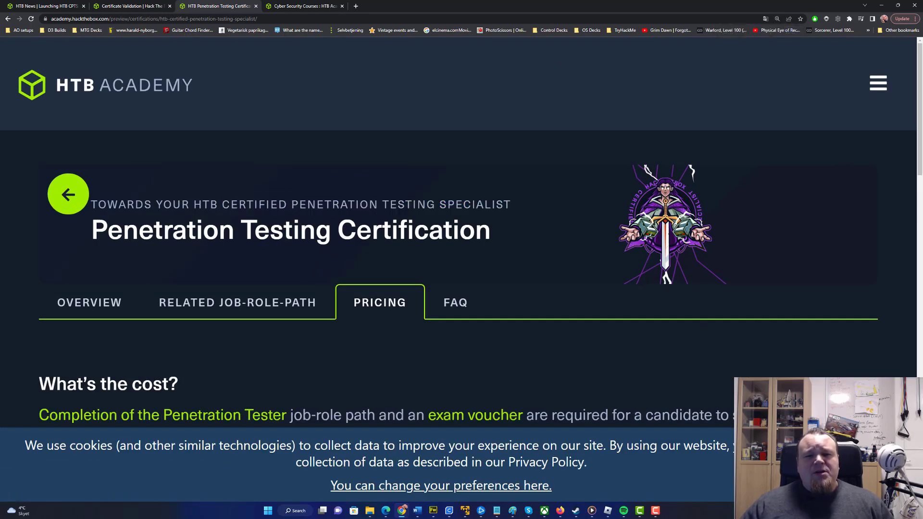
double_click(475, 204)
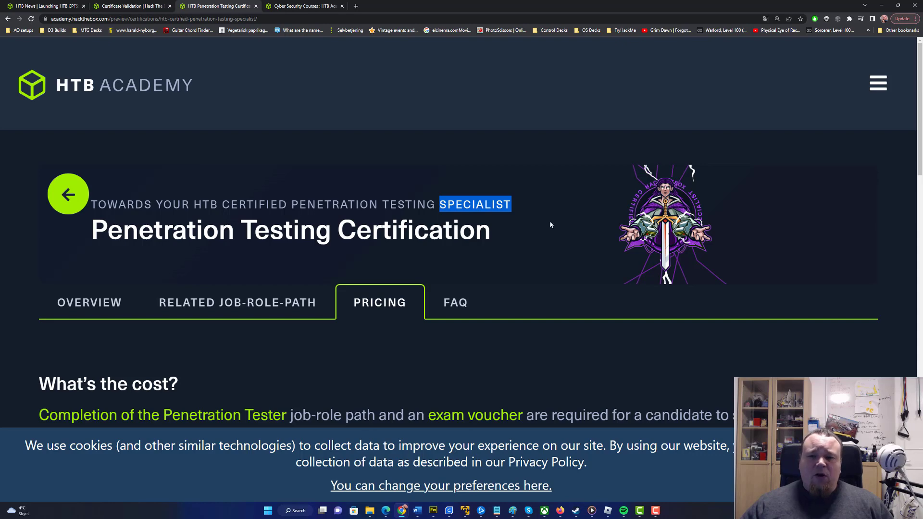
scroll(down, 3)
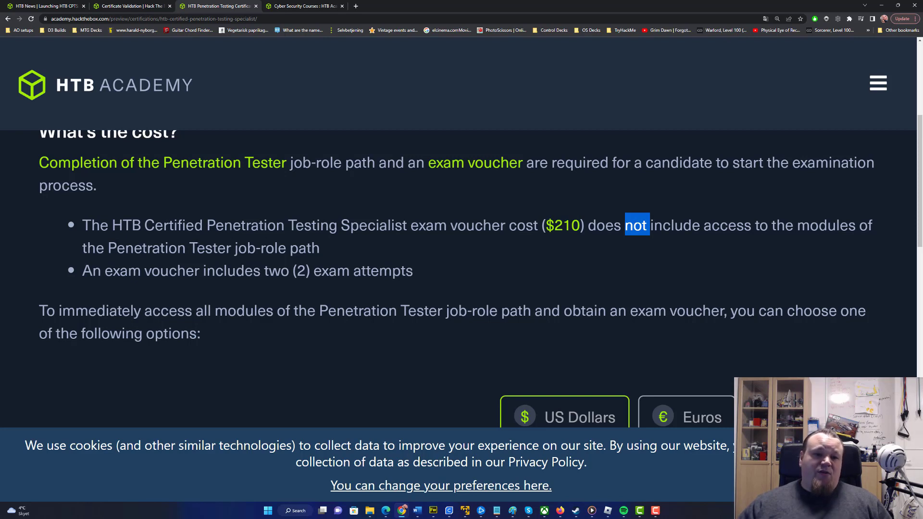
drag(83, 271, 247, 271)
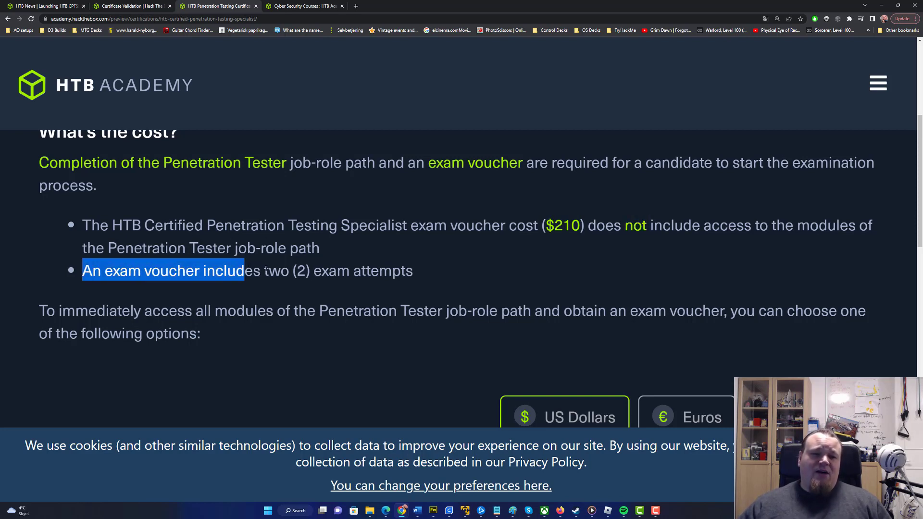
scroll(down, 3)
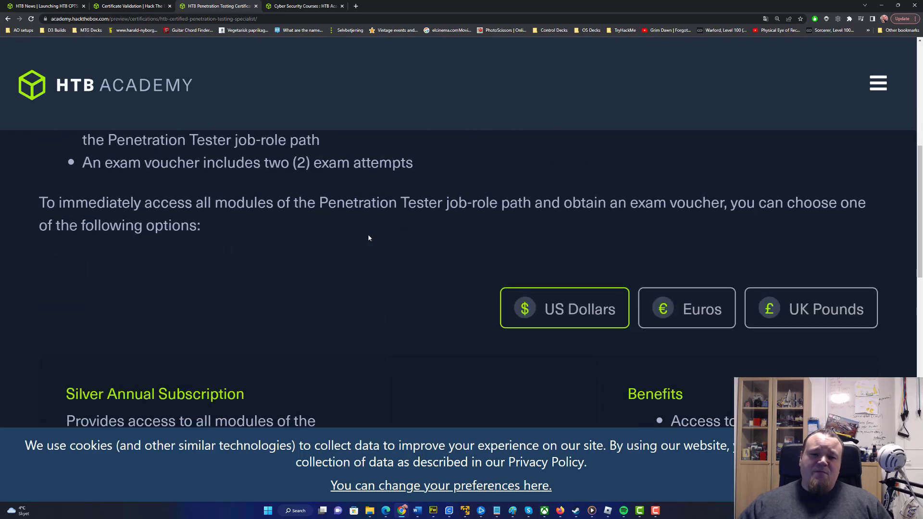
scroll(down, 3)
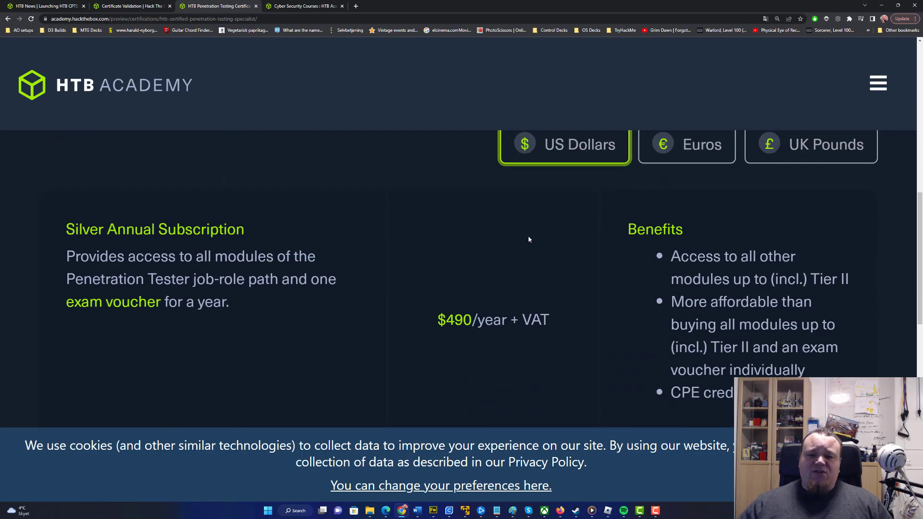
click(810, 163)
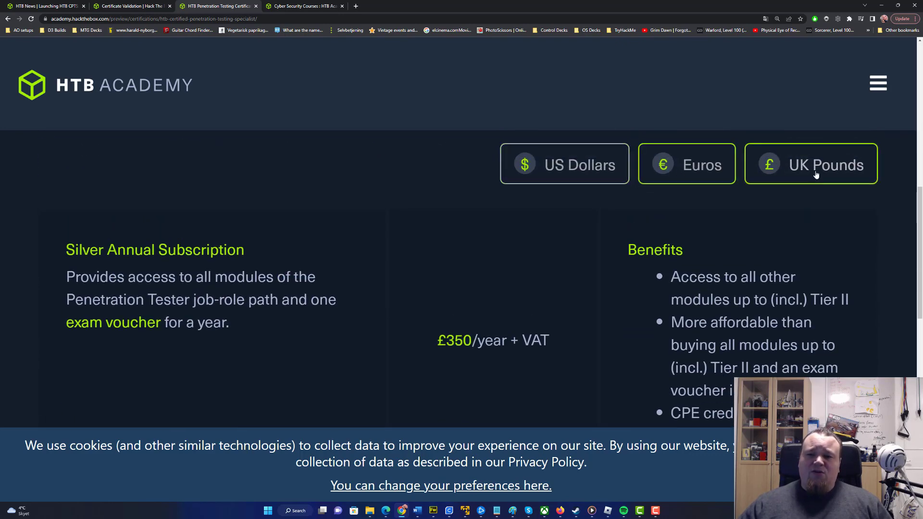
click(564, 164)
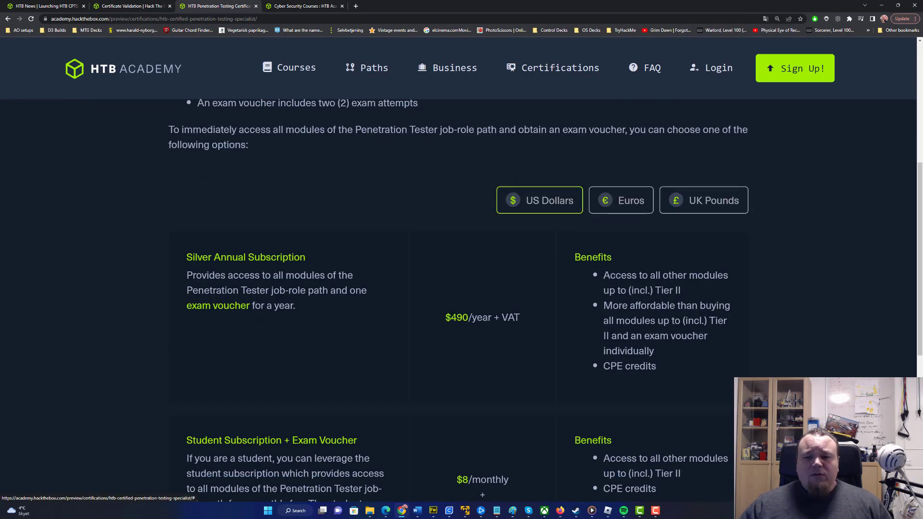
scroll(down, 3)
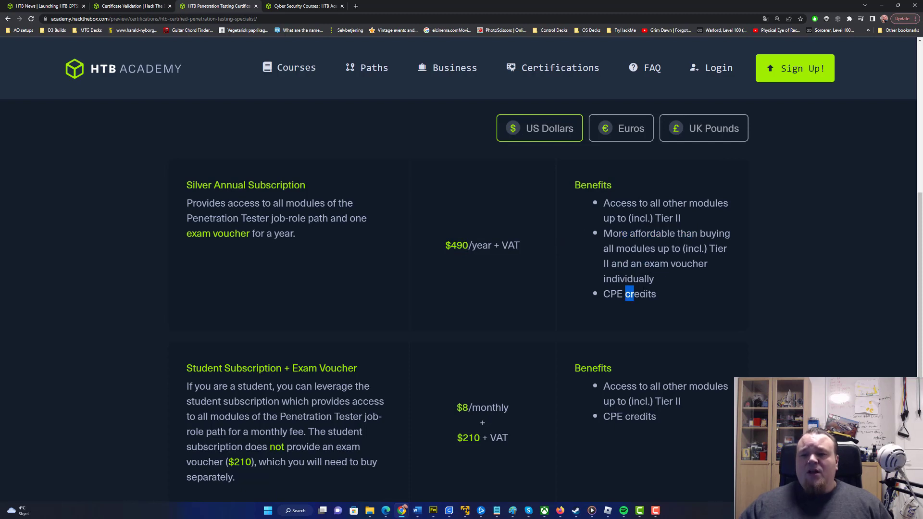
double_click(641, 295)
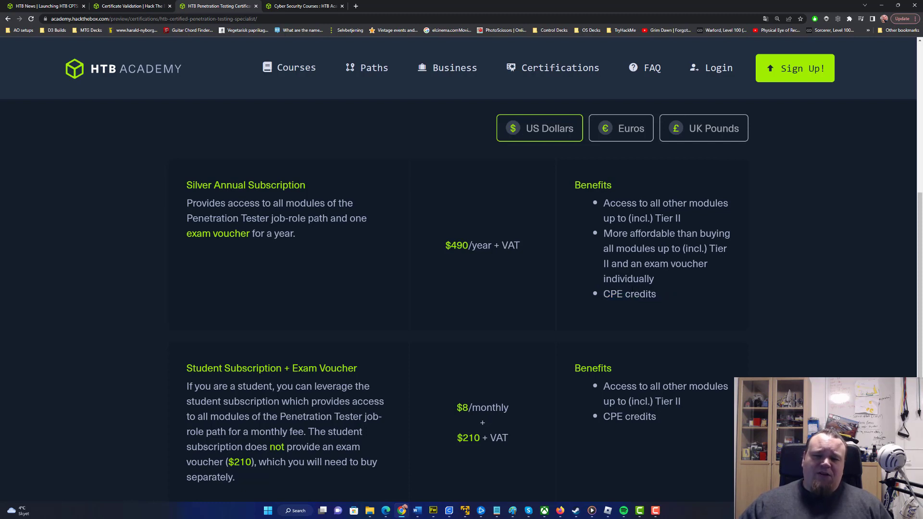
double_click(641, 294)
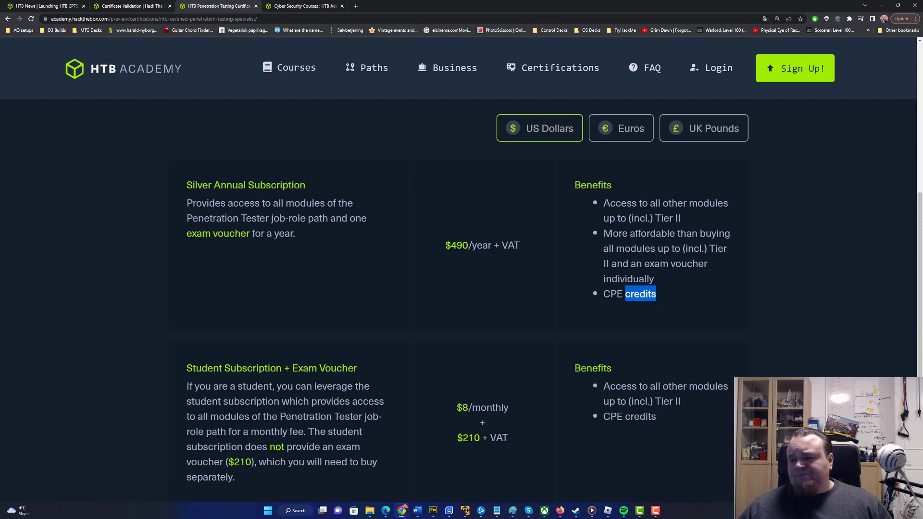
click(813, 287)
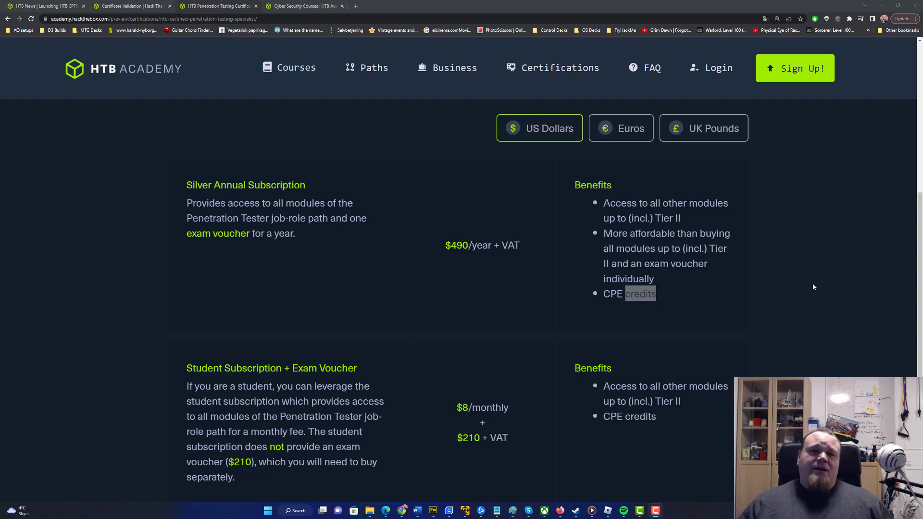
double_click(276, 184)
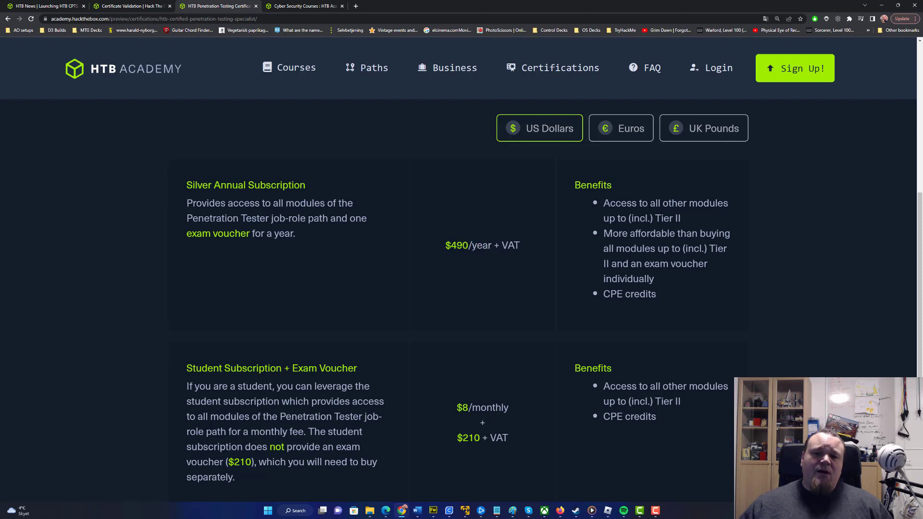
mouse_move(431, 245)
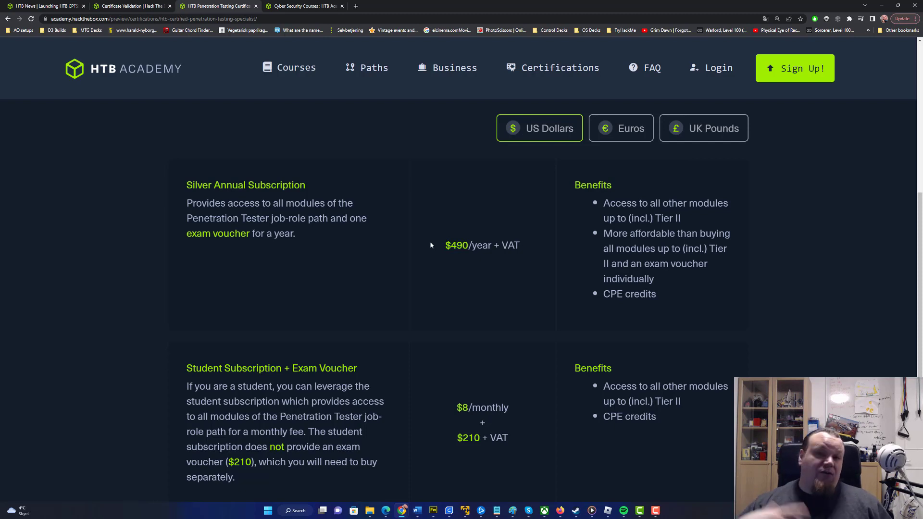
scroll(down, 3)
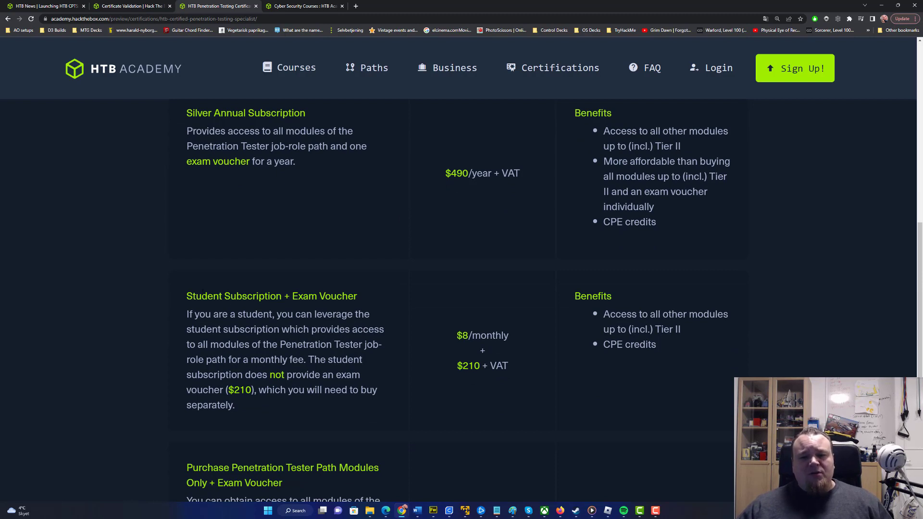
drag(191, 296, 319, 296)
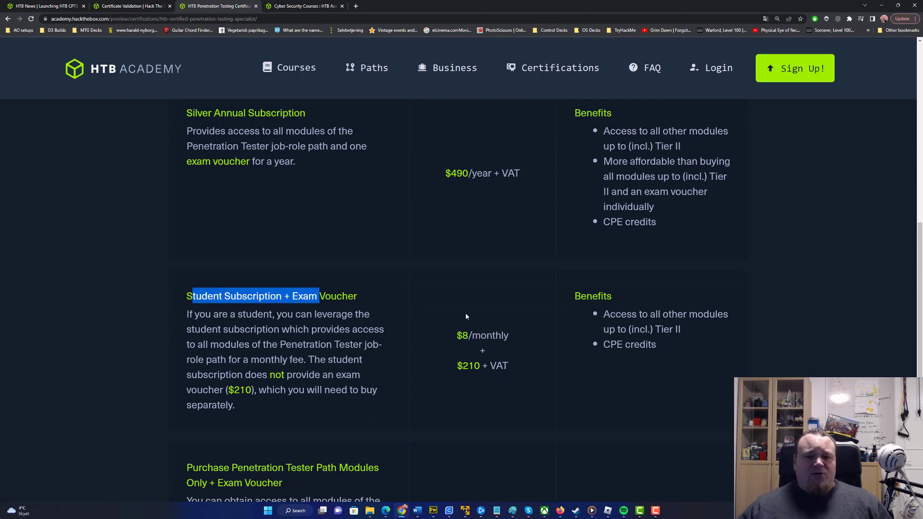
click(465, 316)
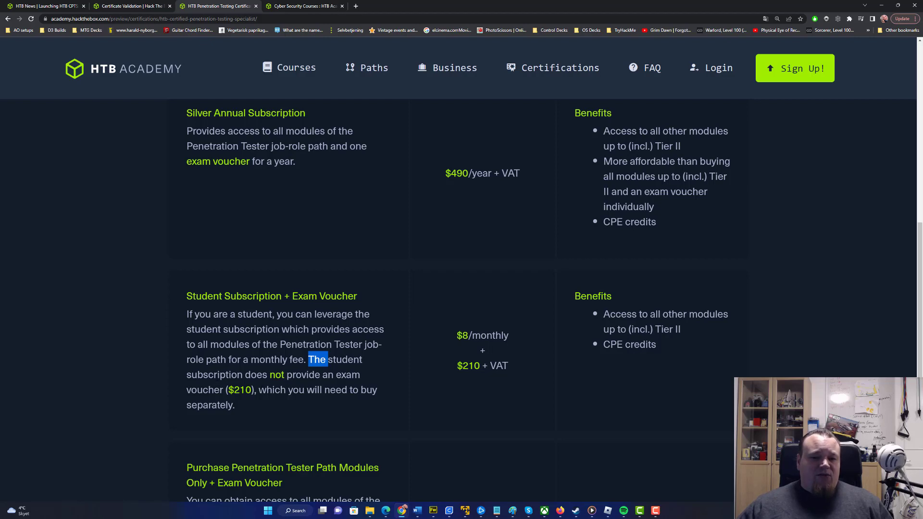
click(332, 400)
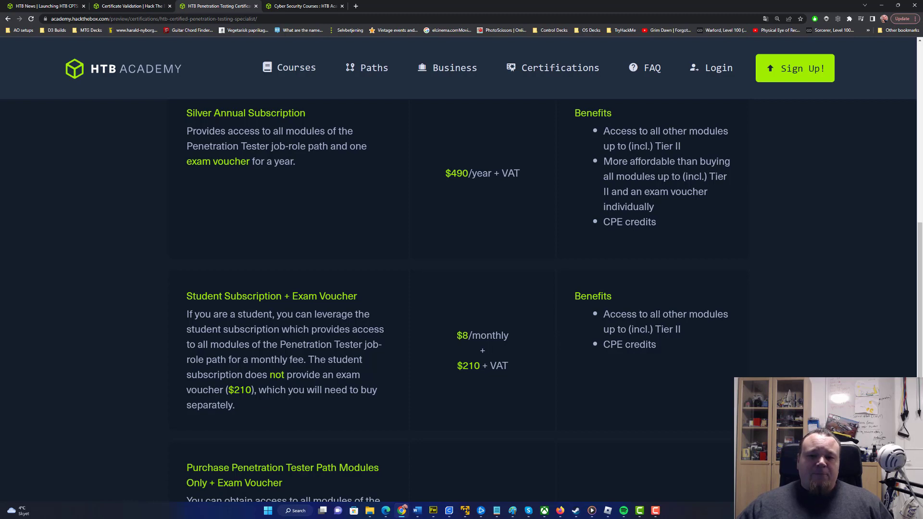
scroll(down, 3)
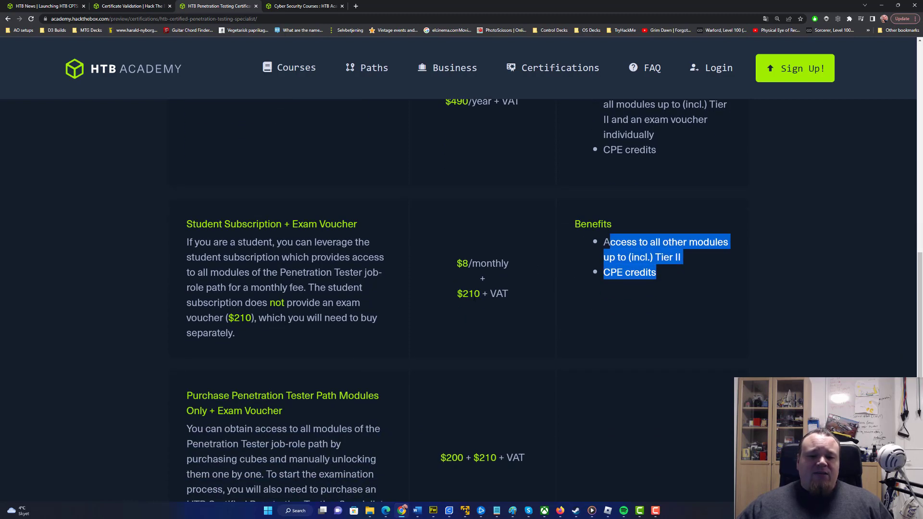
scroll(down, 3)
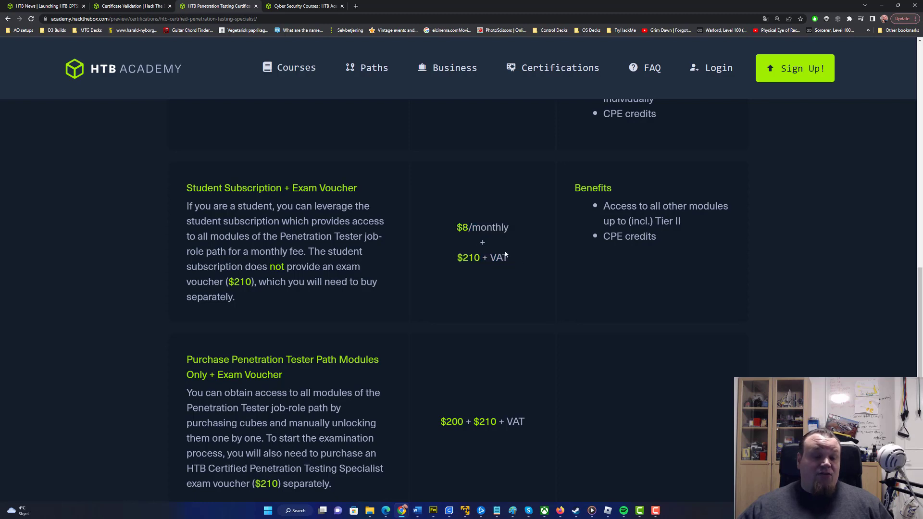
double_click(490, 227)
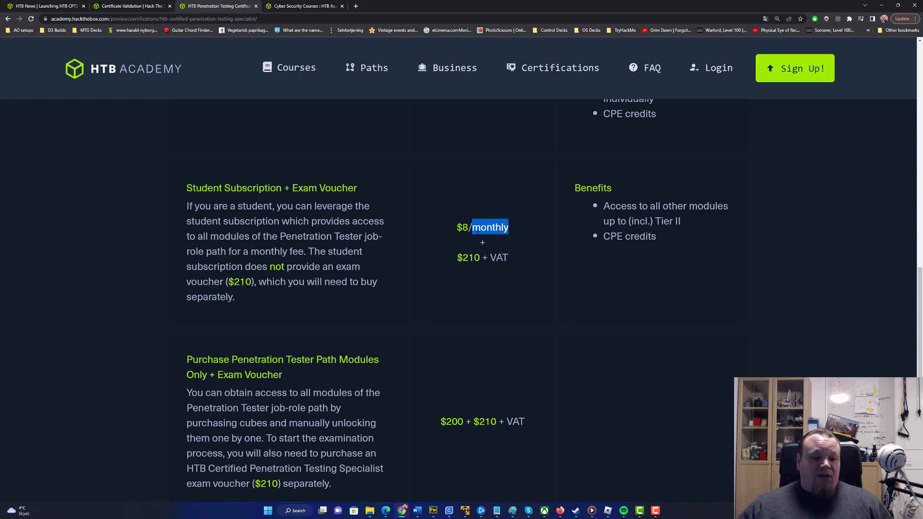
click(489, 227)
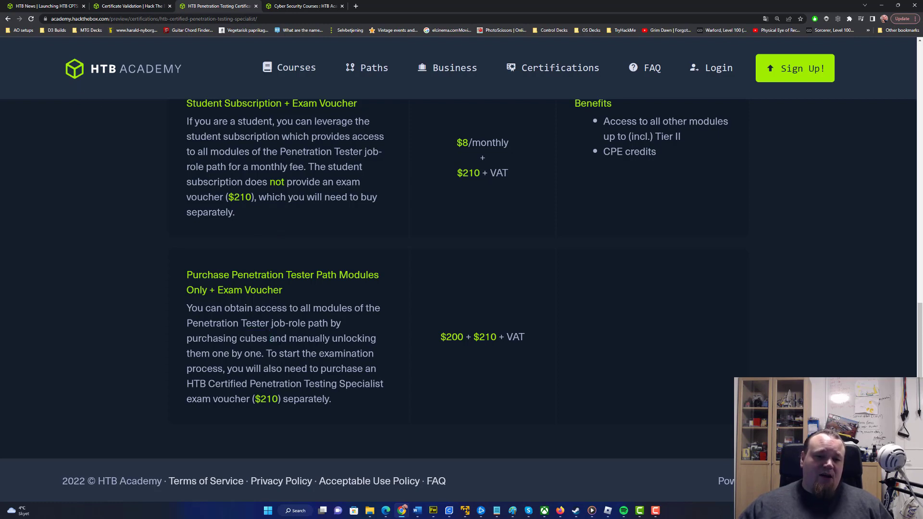
double_click(271, 353)
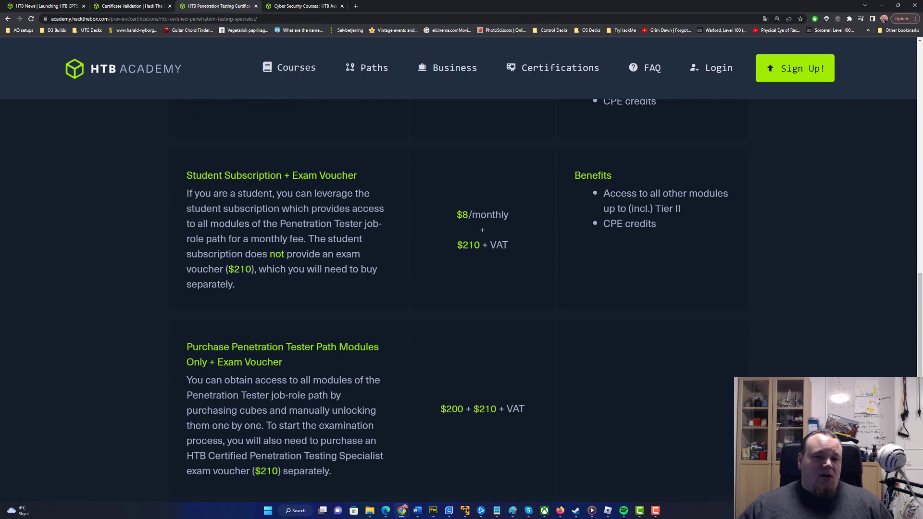
mouse_move(521, 252)
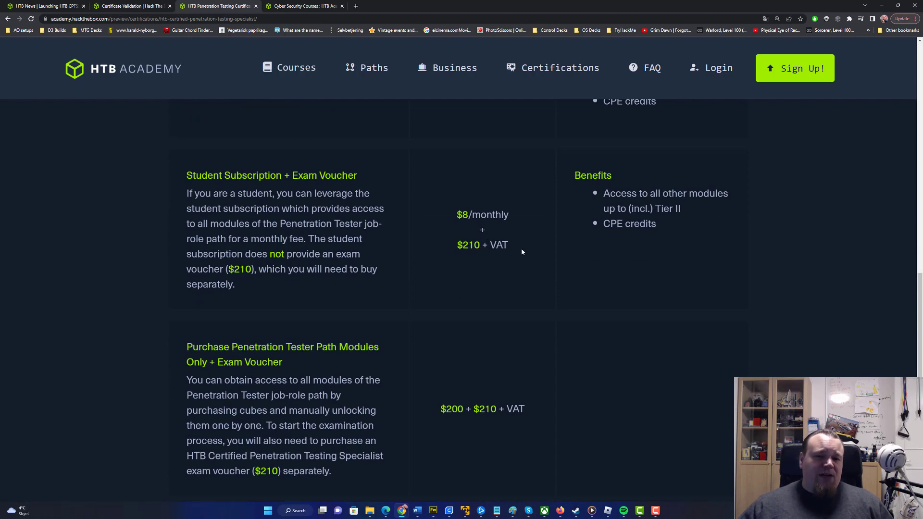
drag(187, 194, 214, 209)
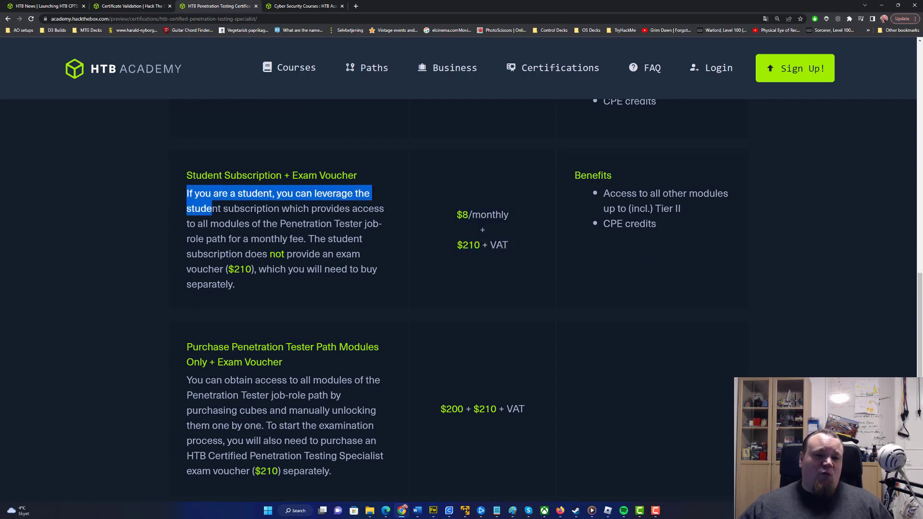
click(444, 289)
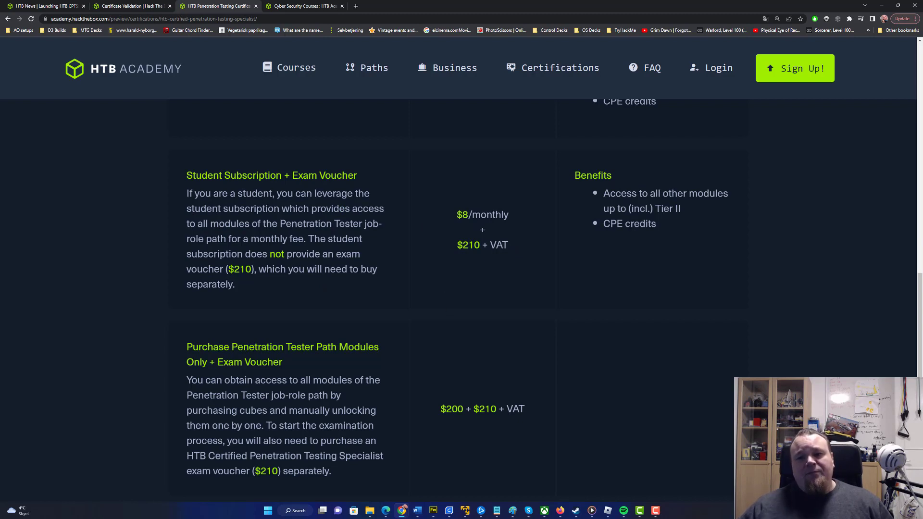
drag(627, 194, 727, 193)
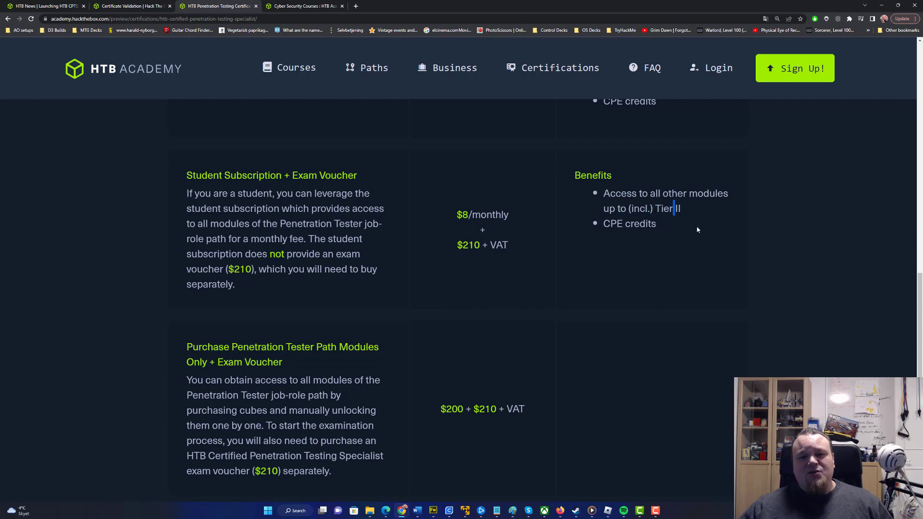
scroll(up, 3)
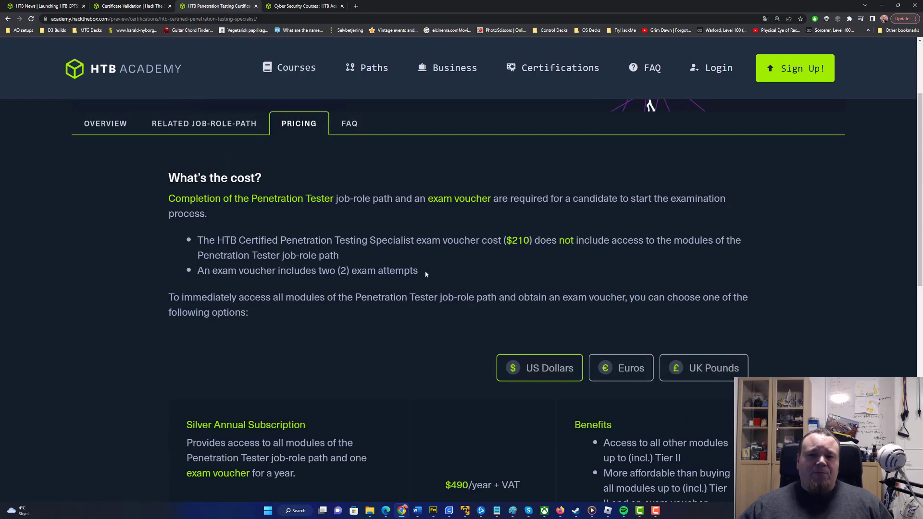
scroll(up, 3)
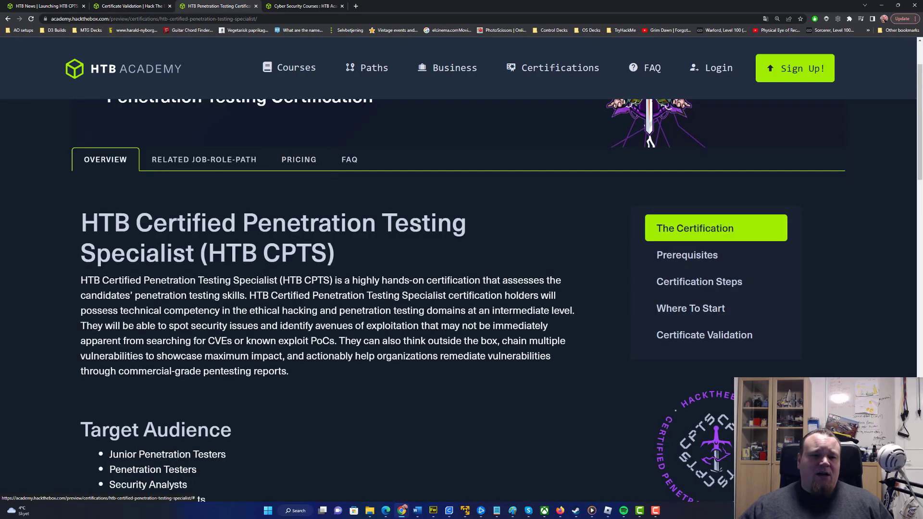
scroll(down, 3)
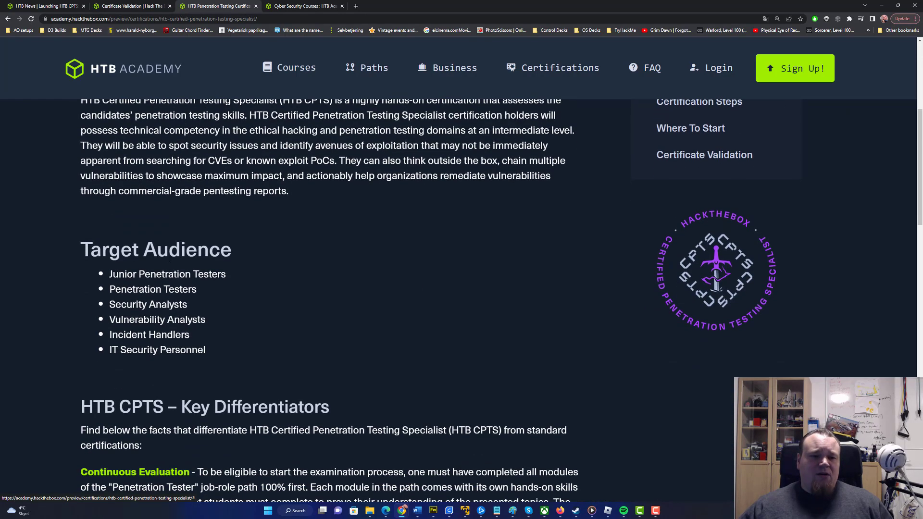
scroll(down, 3)
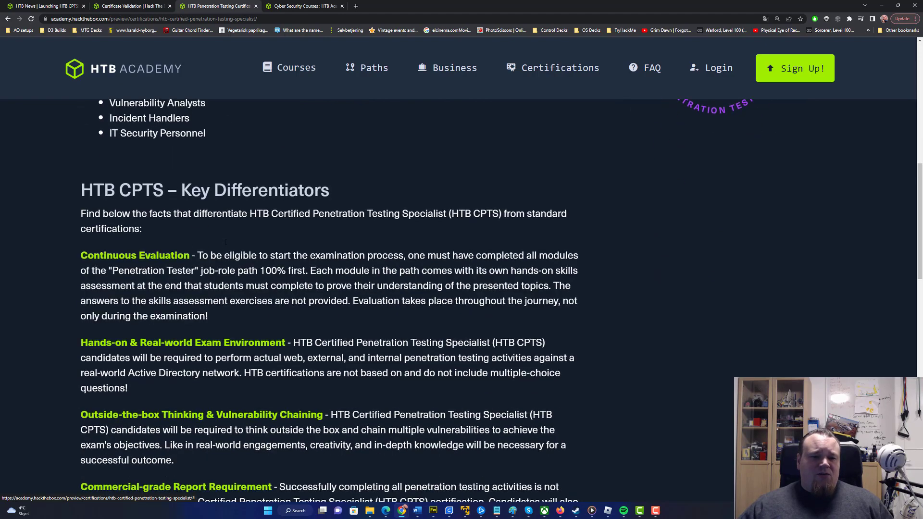
scroll(down, 3)
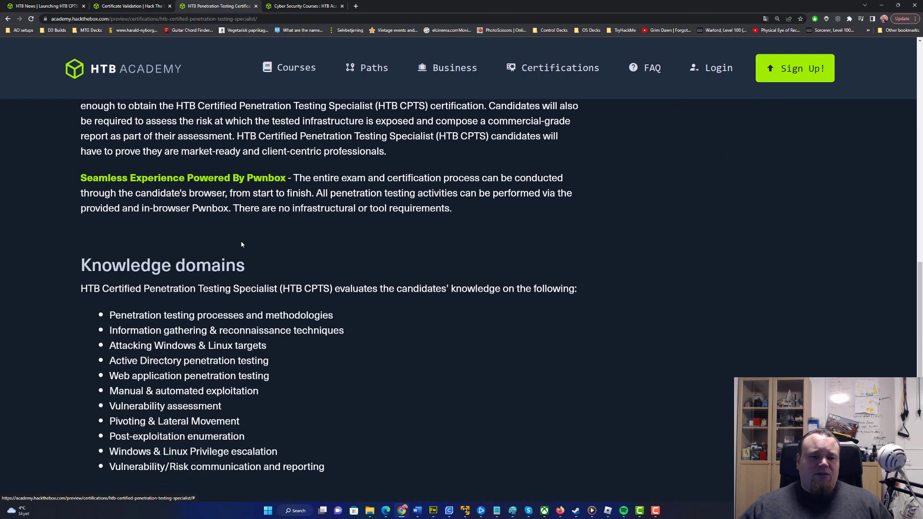
scroll(down, 3)
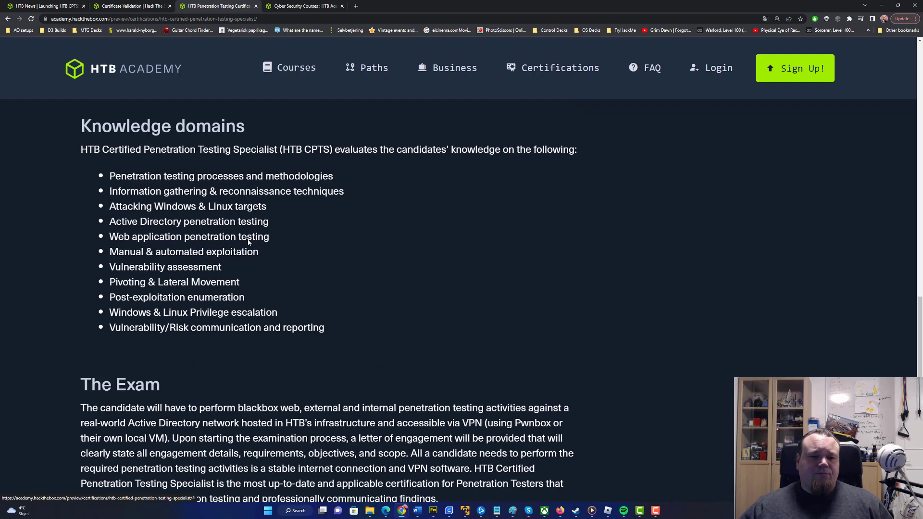
scroll(up, 3)
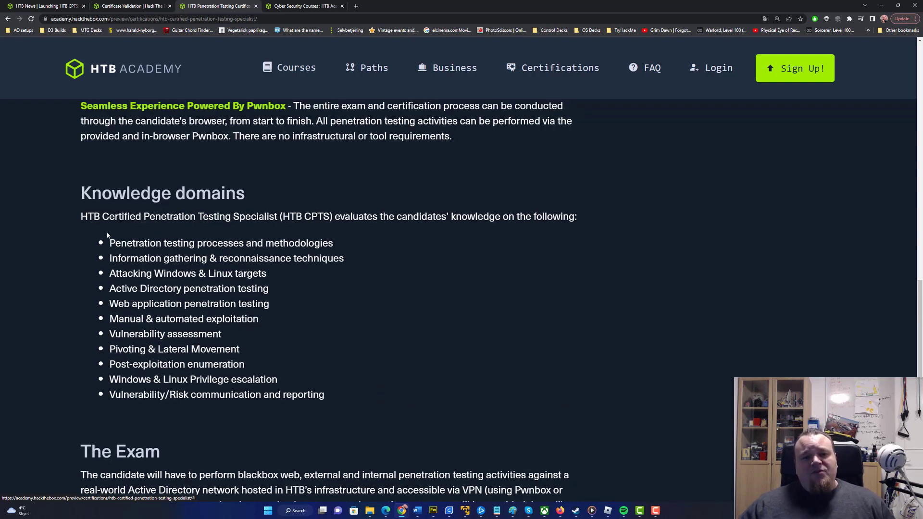
scroll(down, 3)
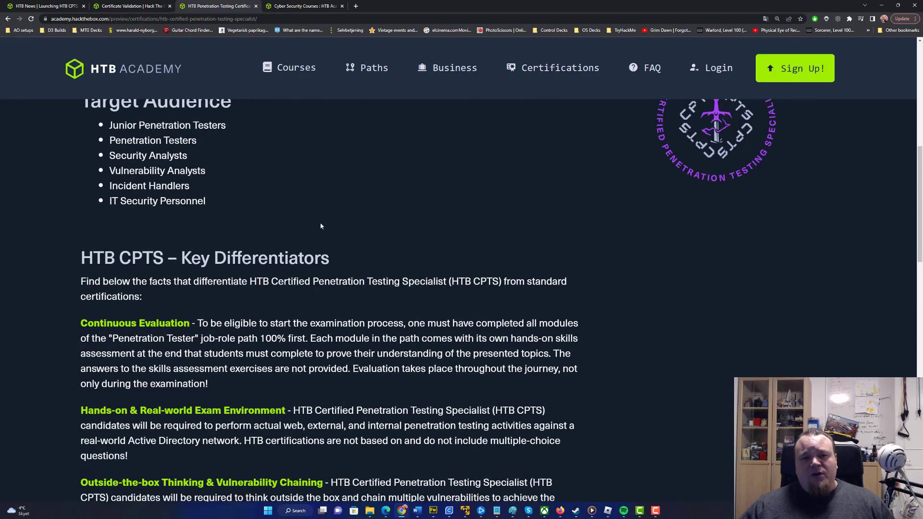
click(298, 195)
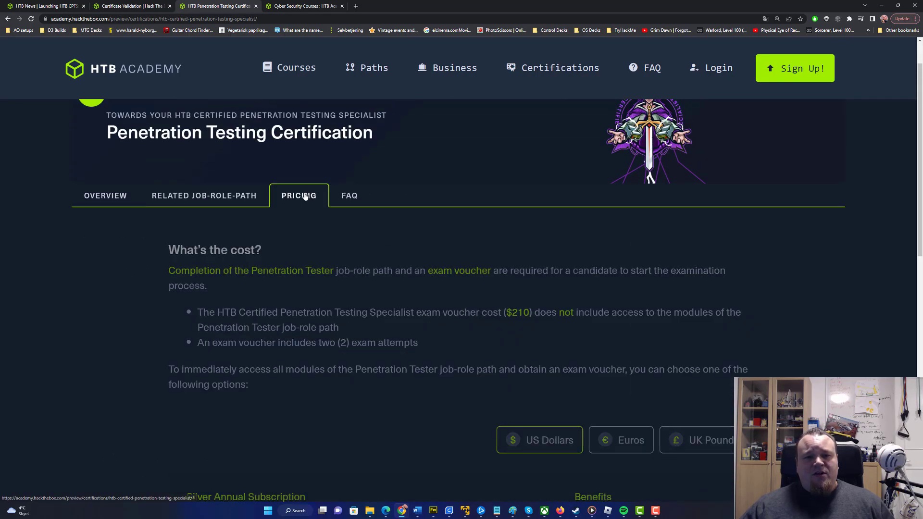
scroll(down, 3)
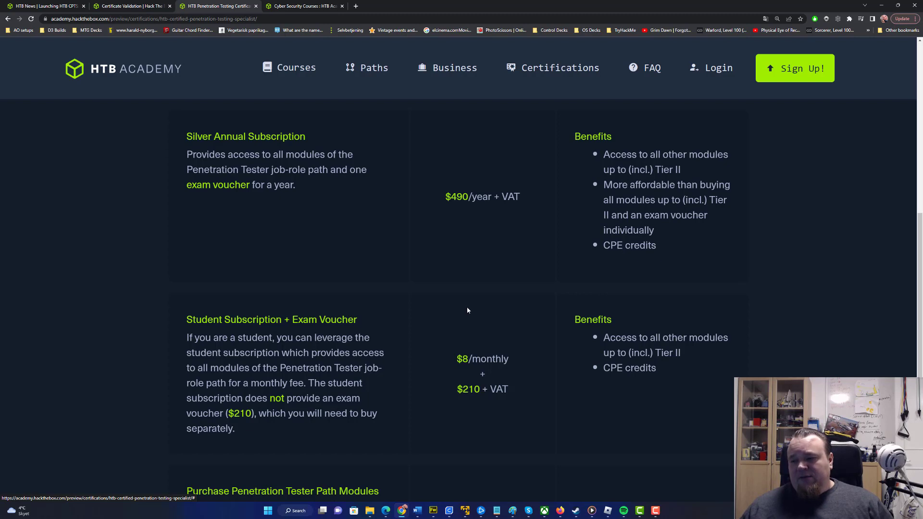
mouse_move(526, 250)
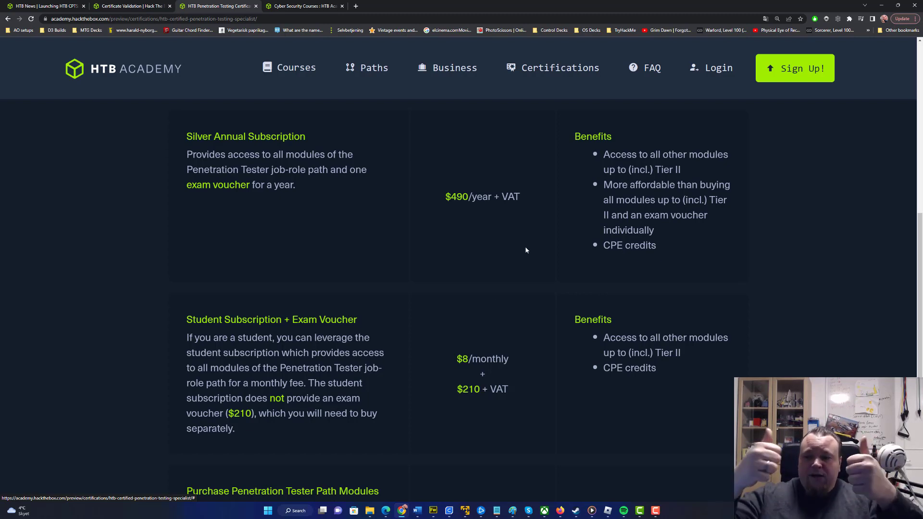
mouse_move(812, 205)
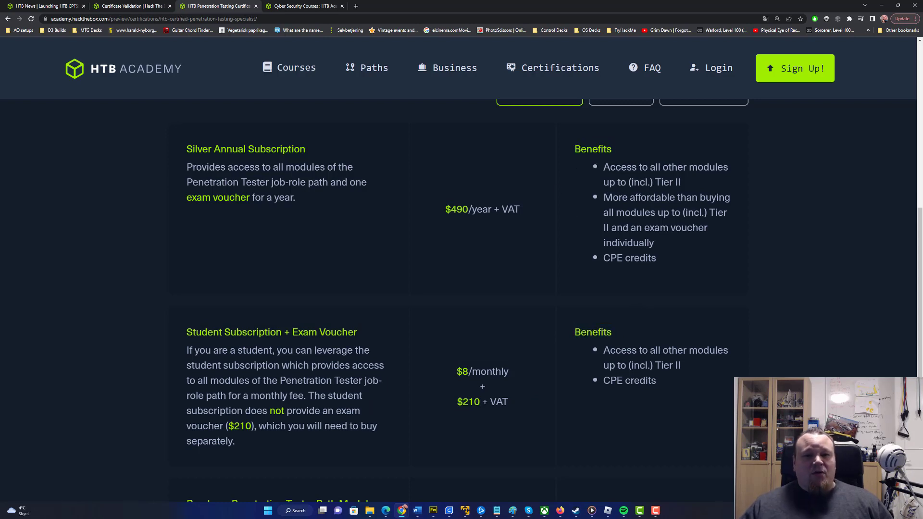
mouse_move(634, 311)
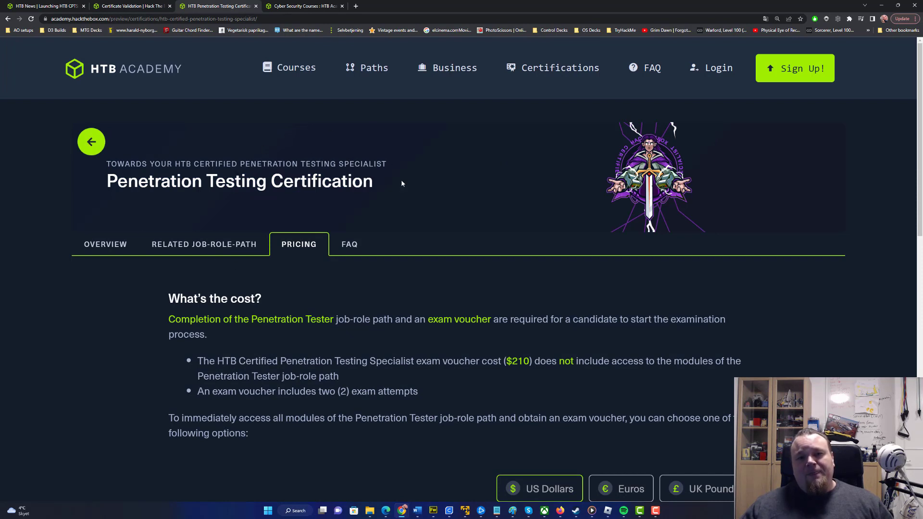
- Open the Paths catalogue filtered to Job Role Paths, down to the Penetration Tester path (28 modules)
scroll(down, 3)
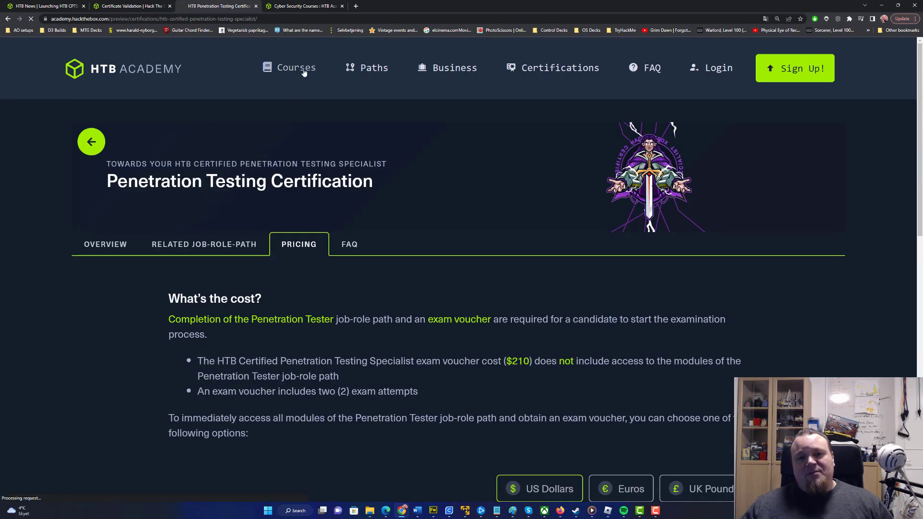
click(296, 67)
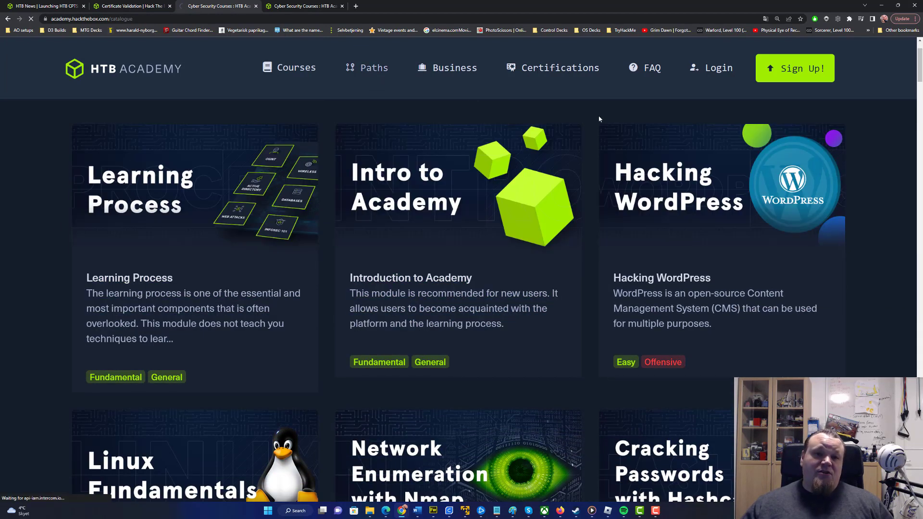
click(374, 68)
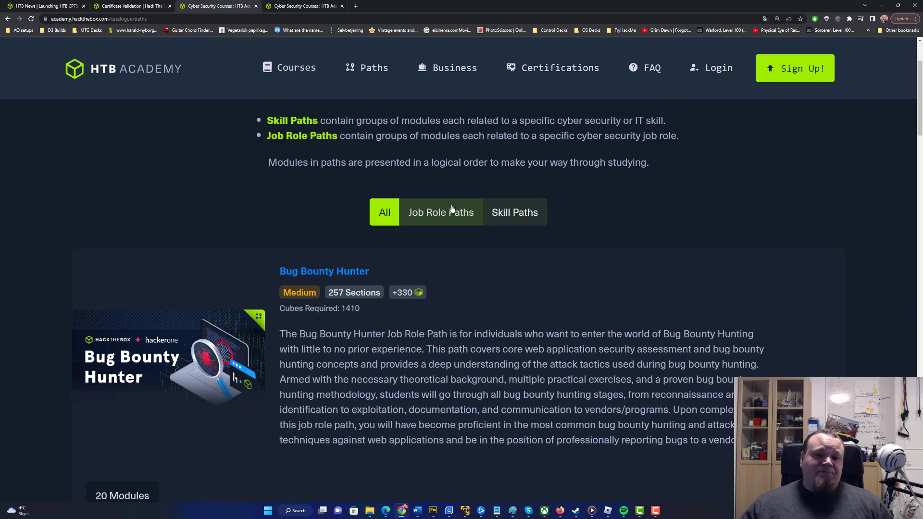
click(513, 211)
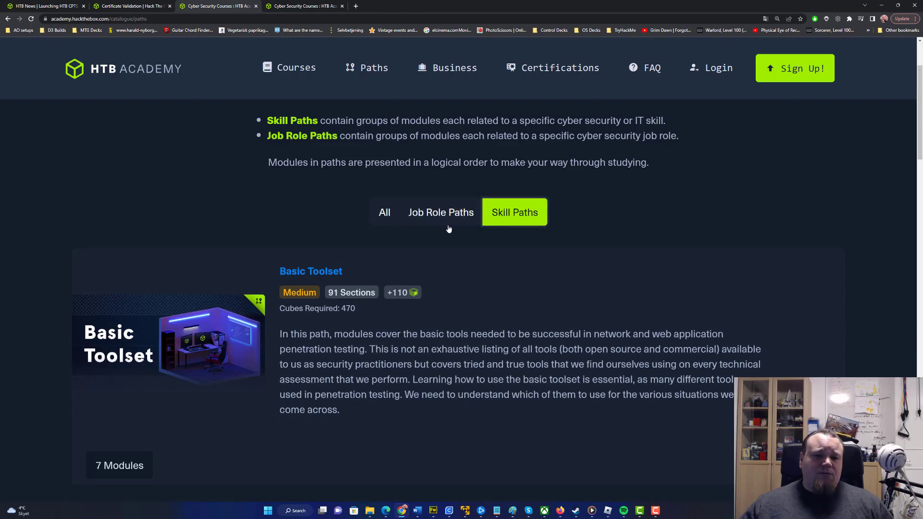
click(440, 212)
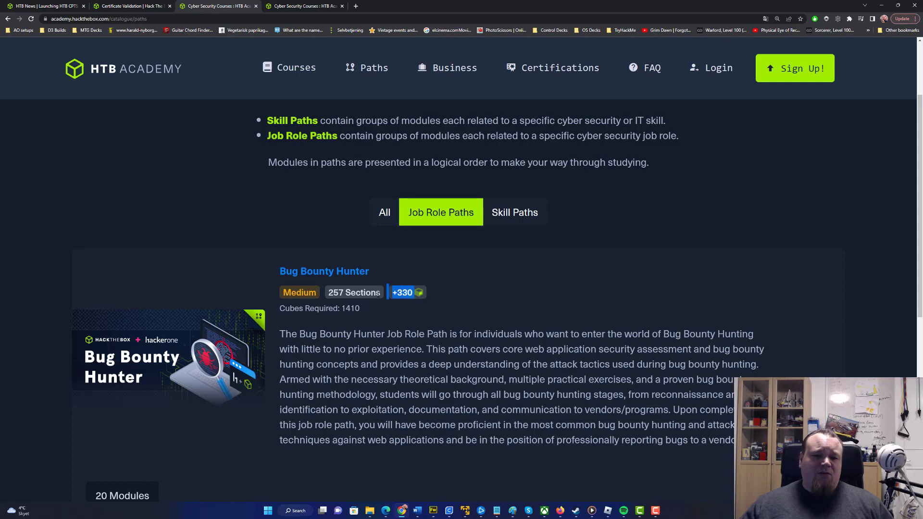
mouse_move(388, 292)
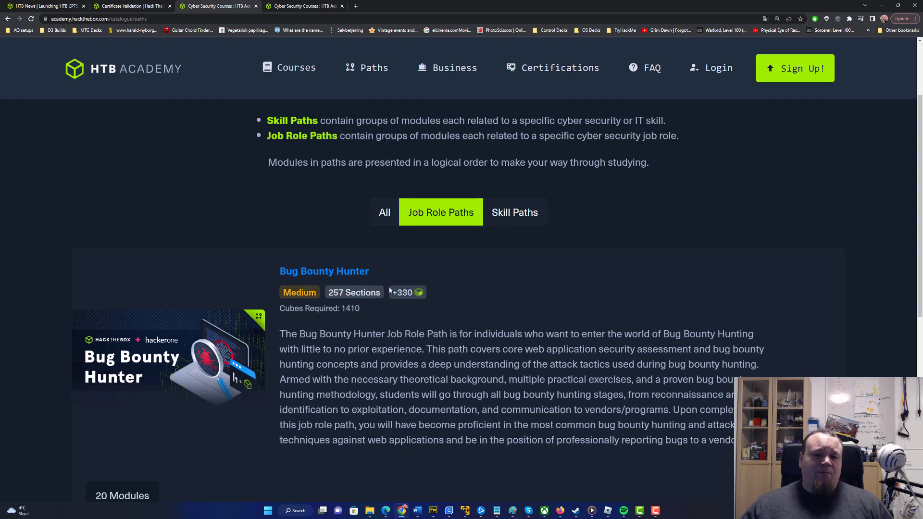
scroll(down, 3)
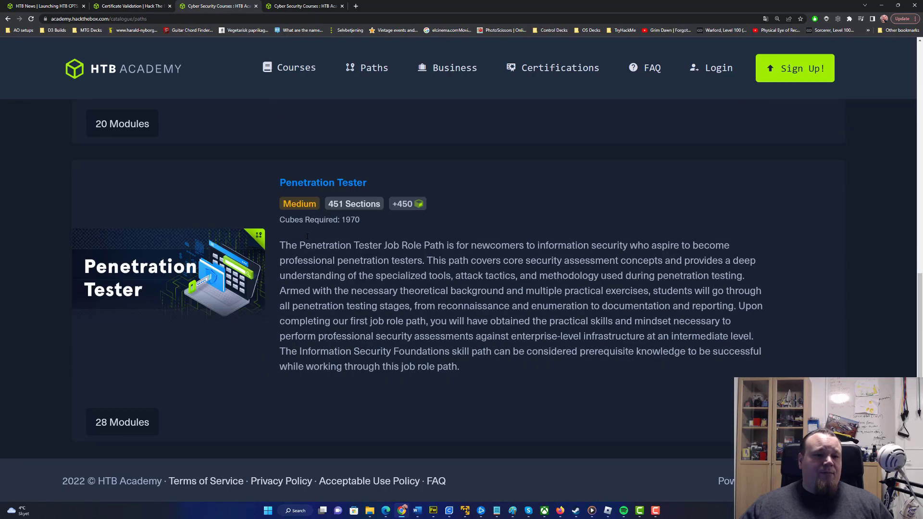
mouse_move(251, 300)
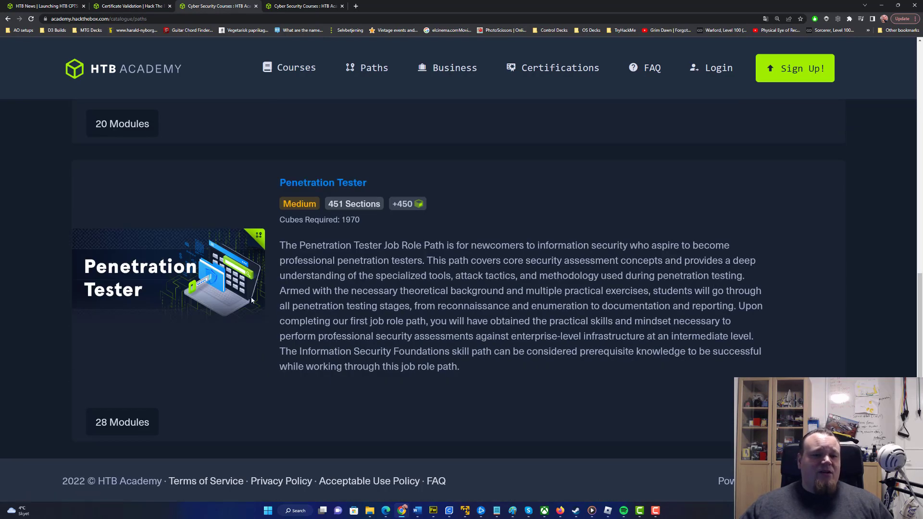